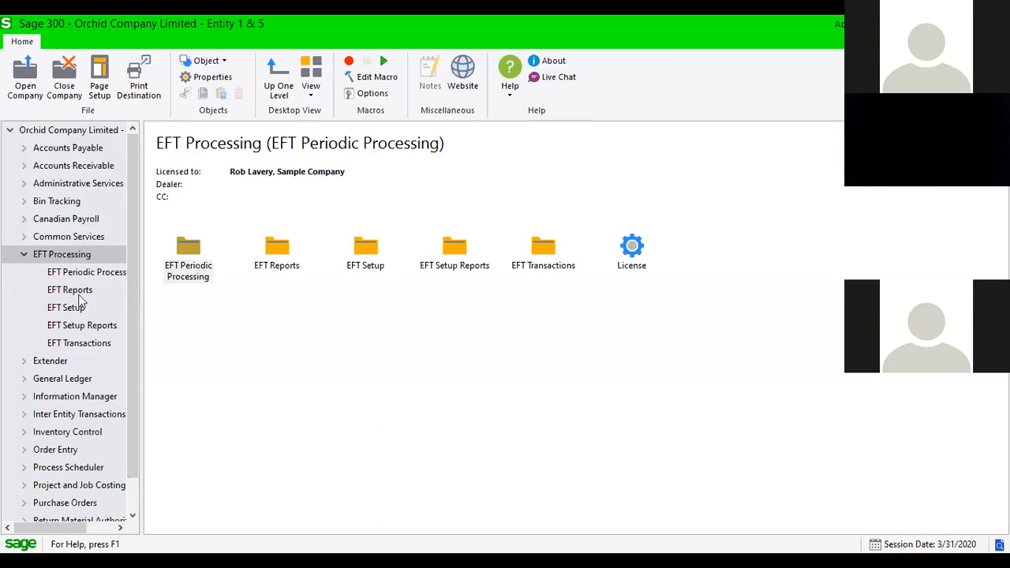
# Step: Browse the EFT Setup group, then the EFT Transactions group with its Create EFT File functions
pyautogui.click(66, 307)
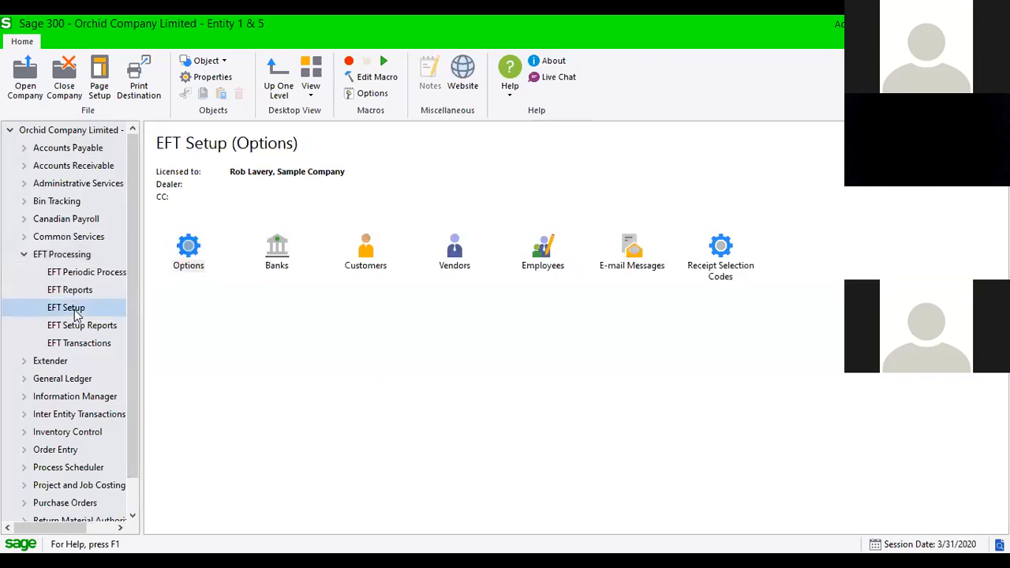
pyautogui.moveTo(76, 348)
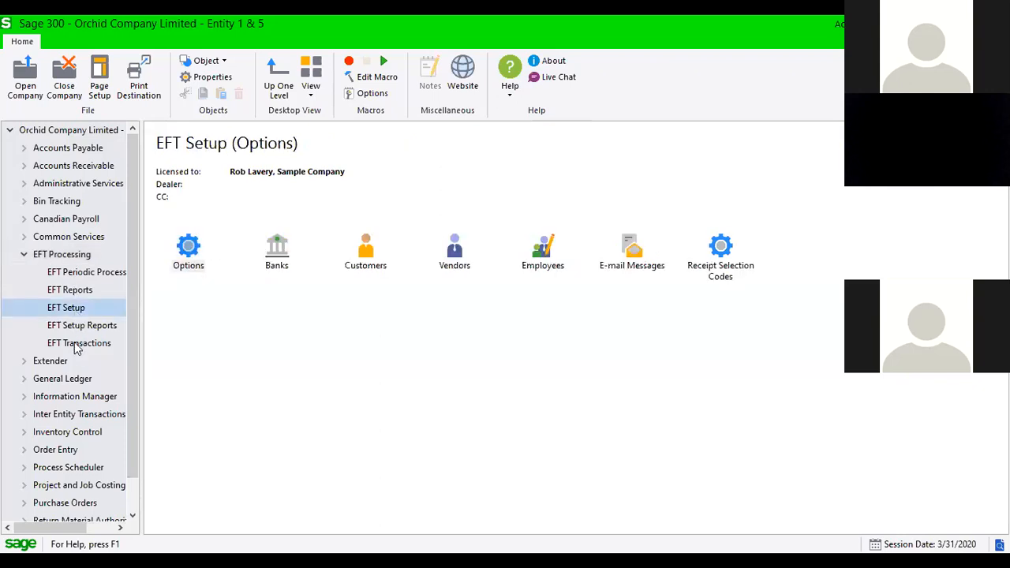
pyautogui.click(79, 342)
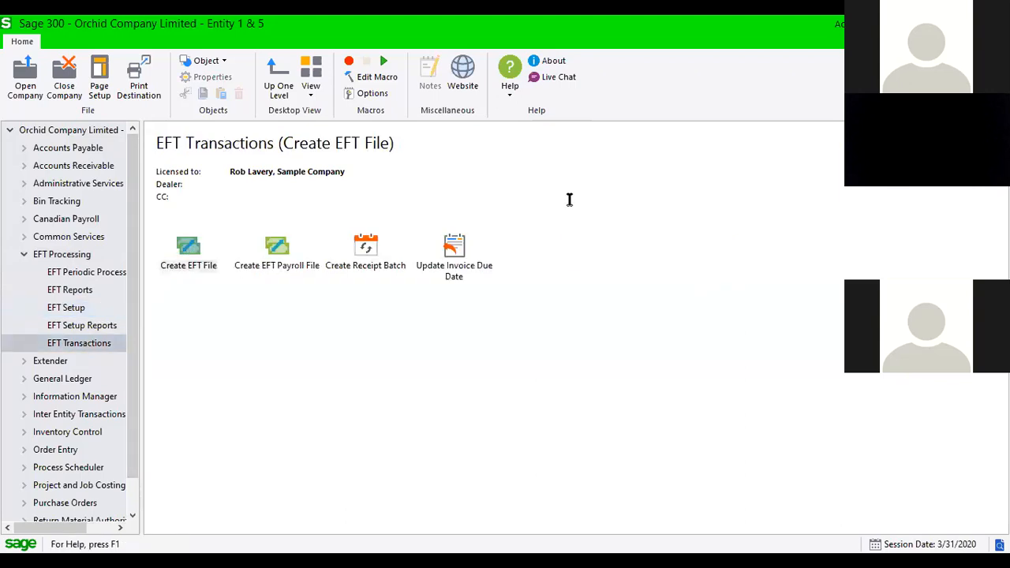
pyautogui.moveTo(572, 200)
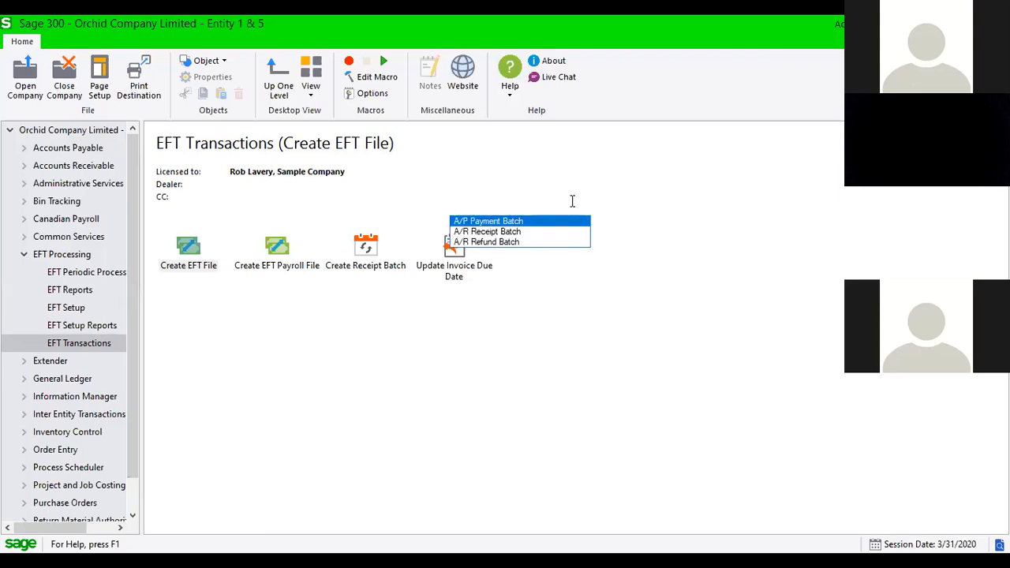
pyautogui.moveTo(487, 231)
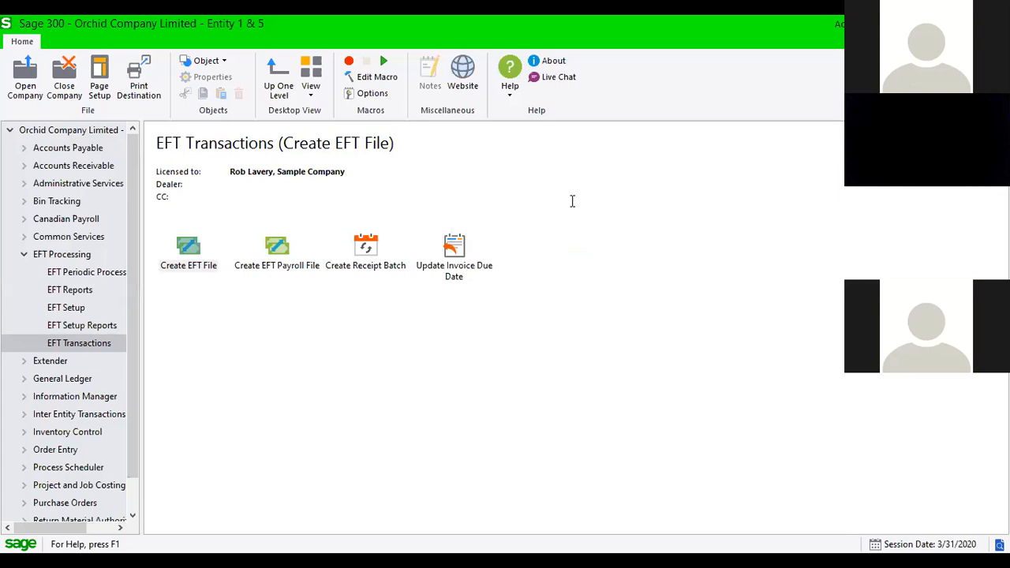
pyautogui.moveTo(124, 326)
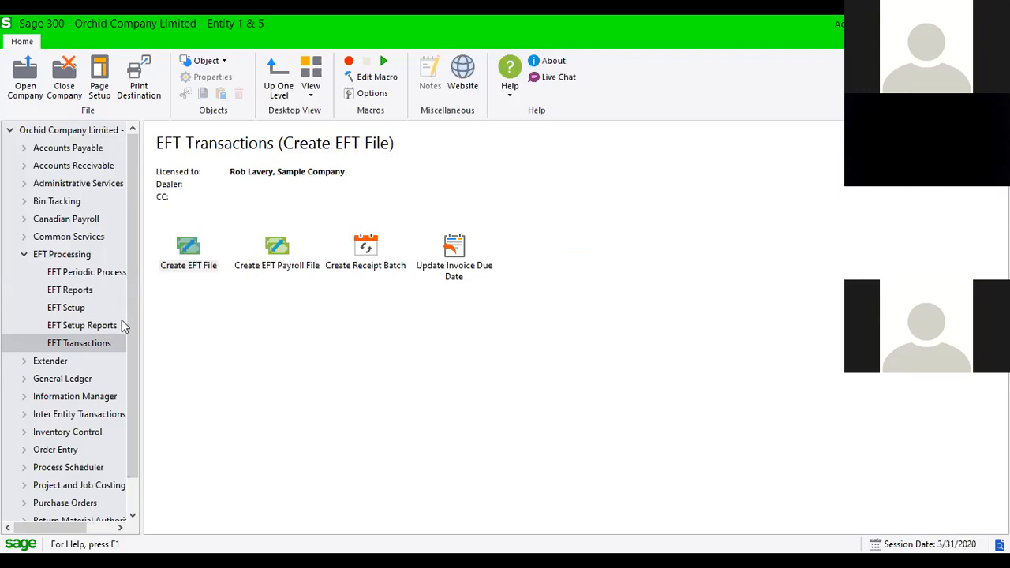
# Step: Return to the EFT Setup group and select the E-mail Messages setup function
pyautogui.click(66, 307)
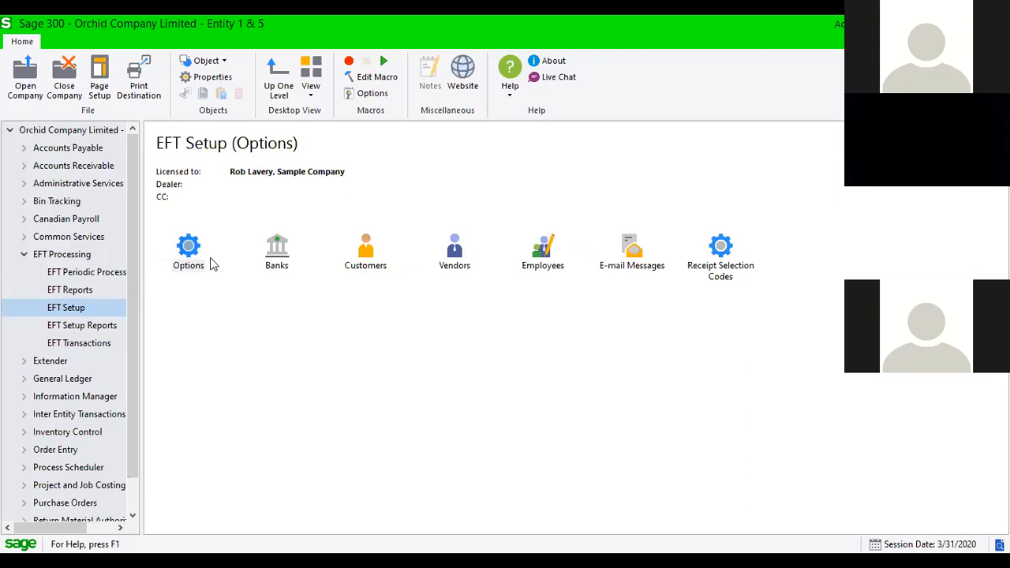
pyautogui.moveTo(505, 251)
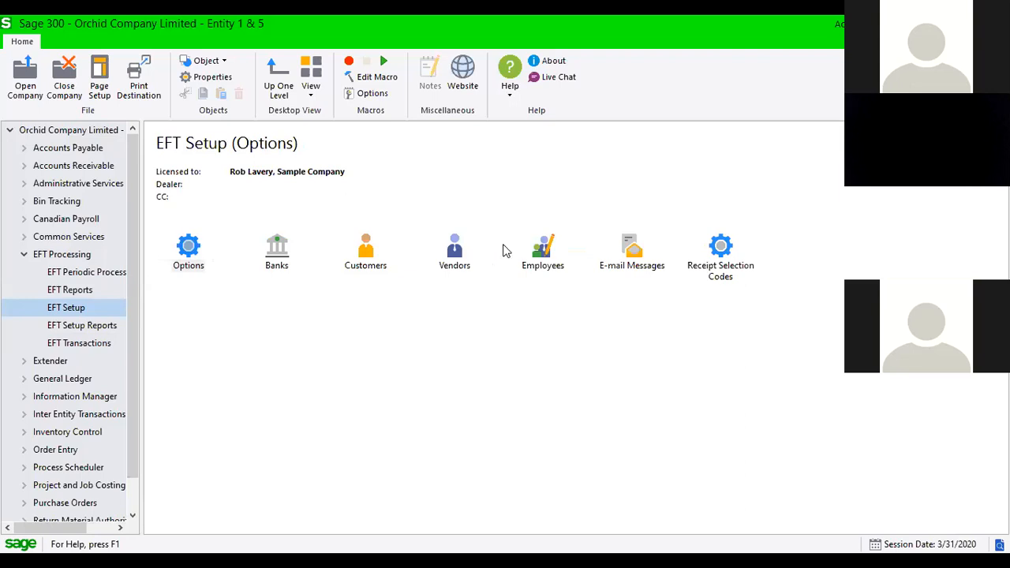
pyautogui.click(632, 251)
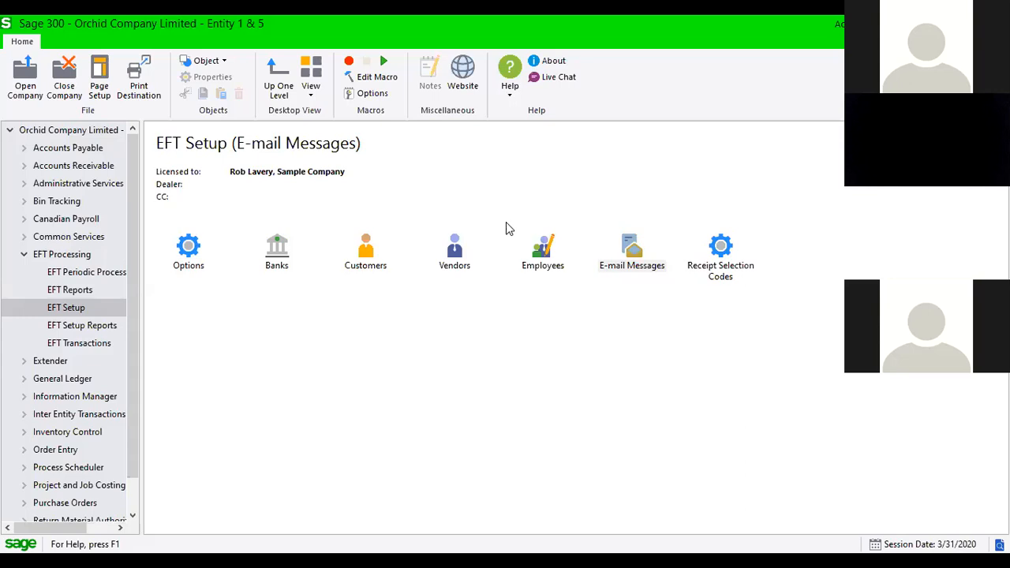
pyautogui.click(631, 251)
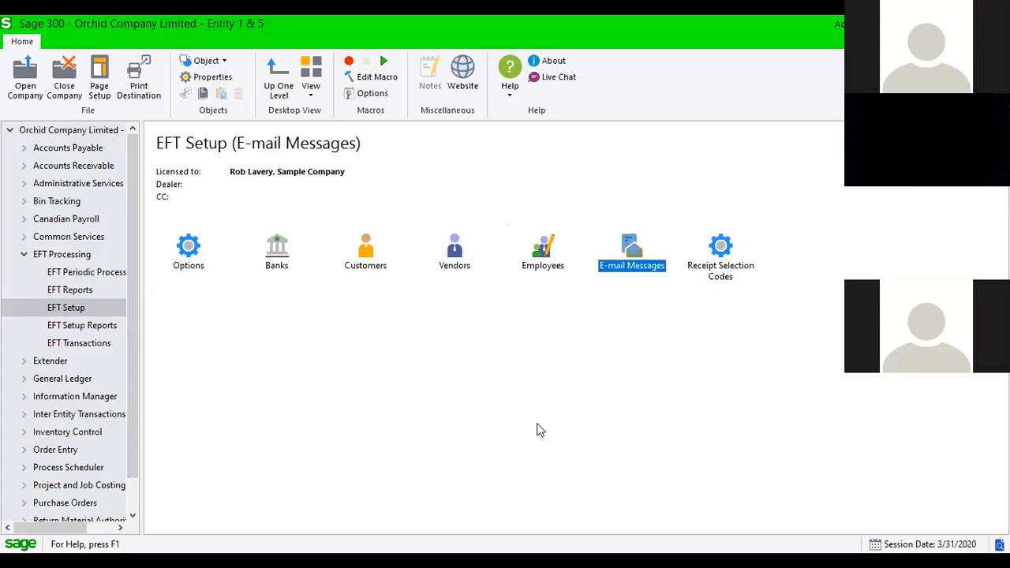
pyautogui.moveTo(296, 387)
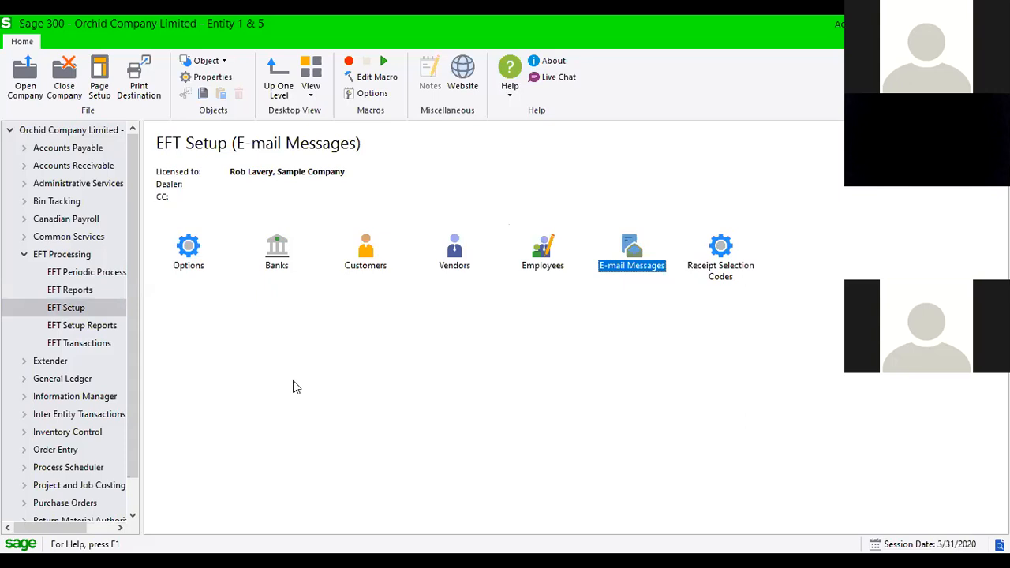
pyautogui.moveTo(141, 327)
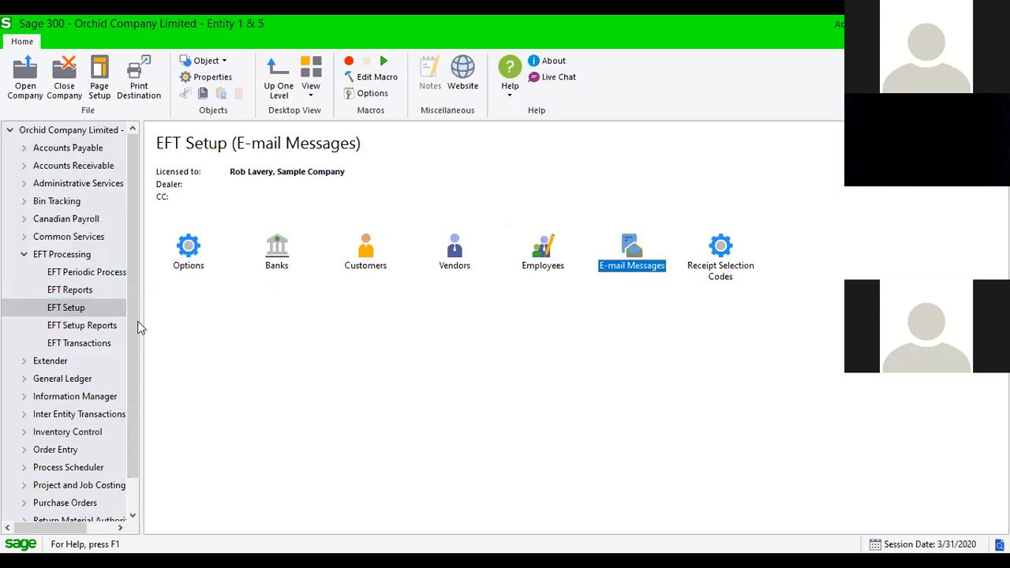
# Step: Show the EFT Periodic Processing group with its log and inactive-record functions
pyautogui.click(86, 272)
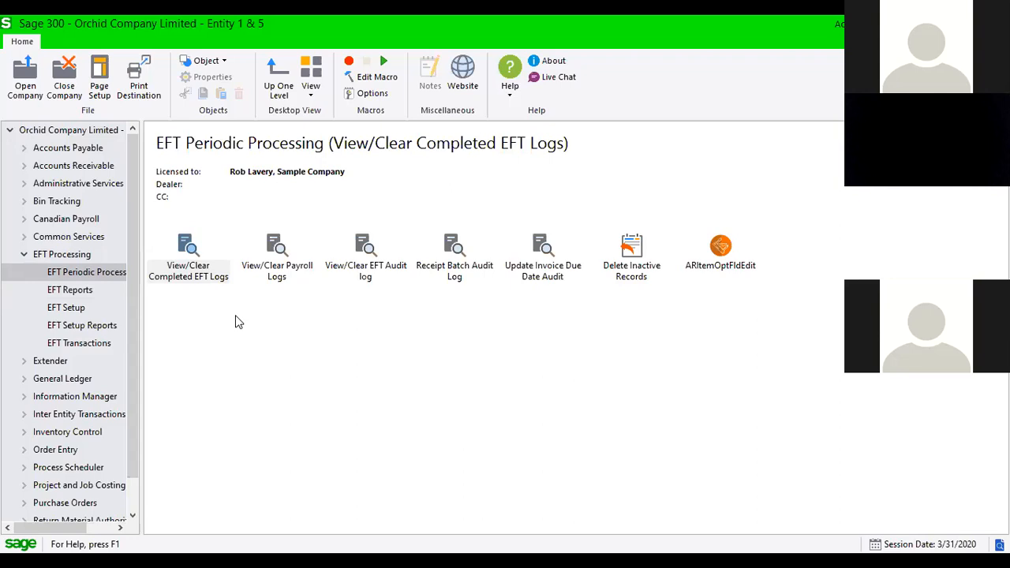
pyautogui.click(188, 248)
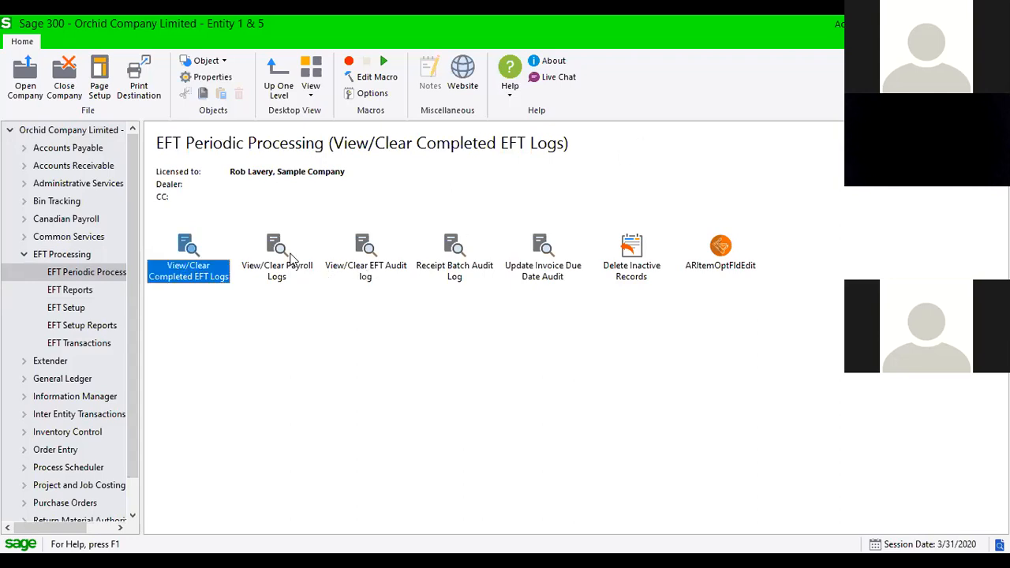
pyautogui.click(365, 252)
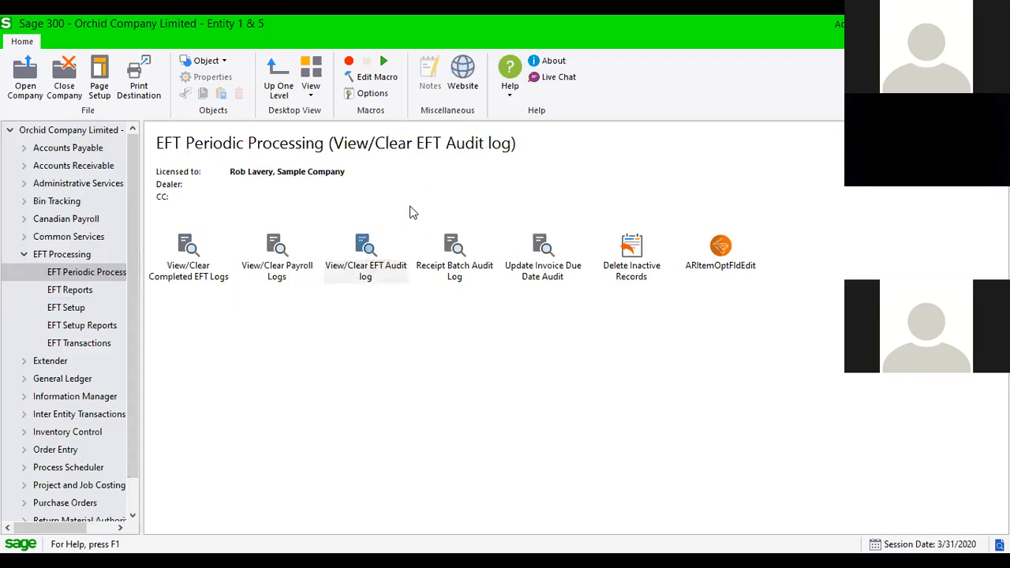
pyautogui.moveTo(714, 186)
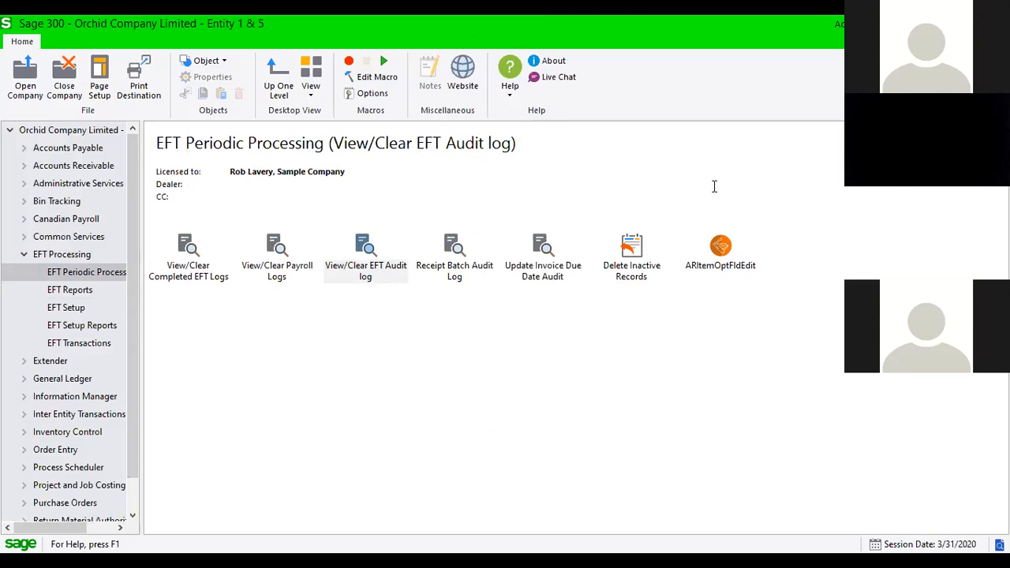
pyautogui.click(365, 249)
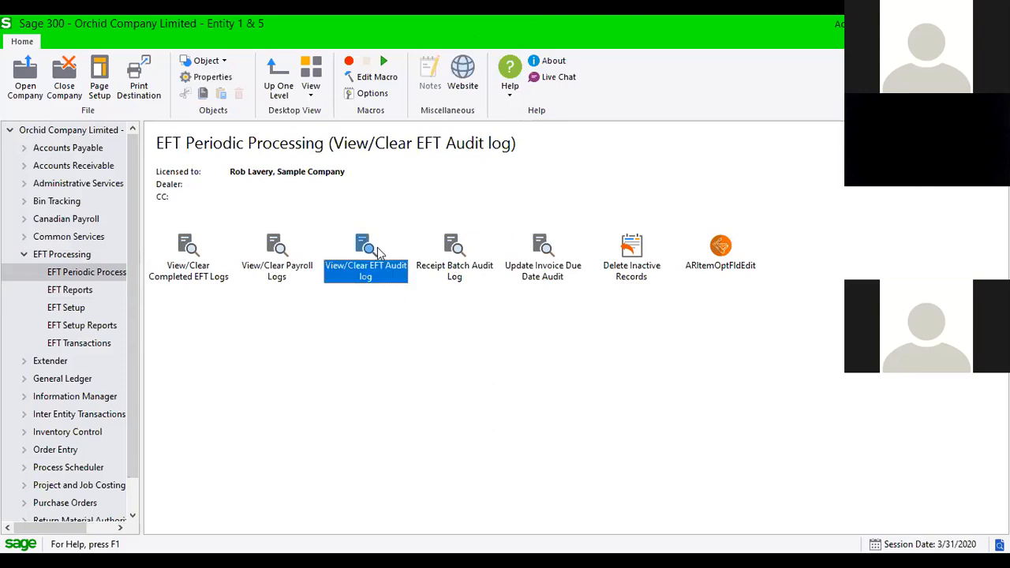
pyautogui.click(67, 307)
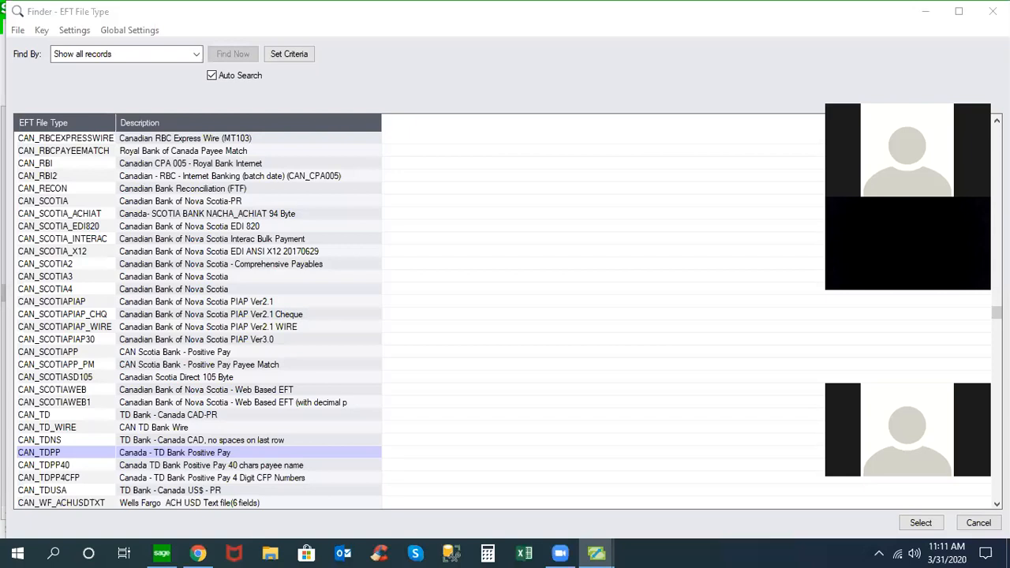
pyautogui.moveTo(592, 369)
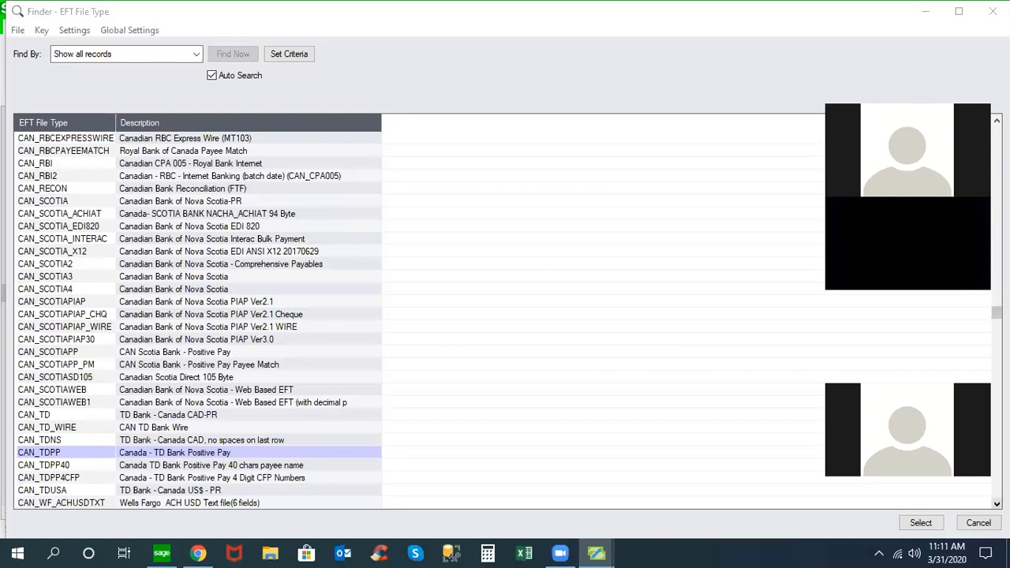
pyautogui.click(48, 477)
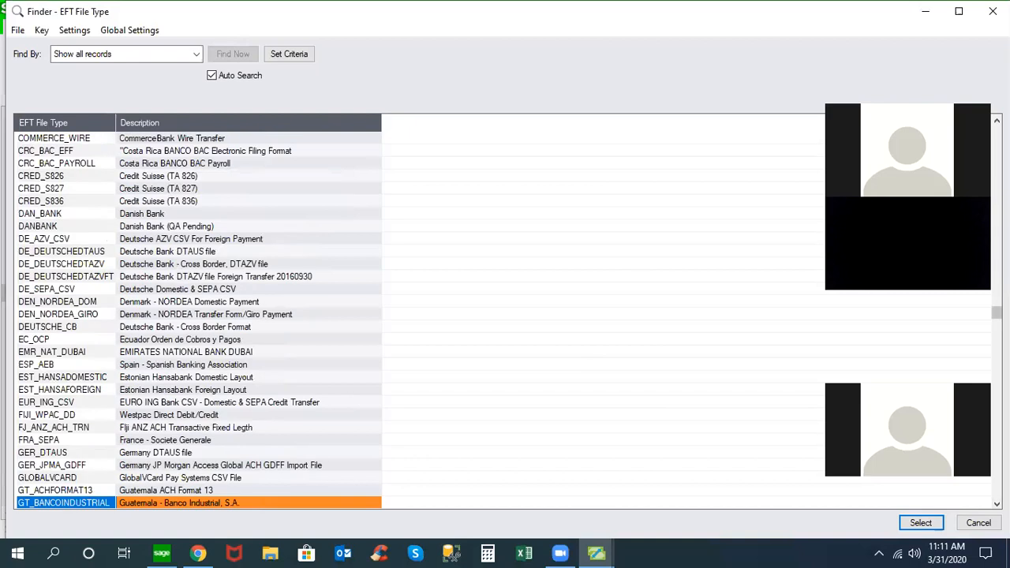
pyautogui.scroll(-3)
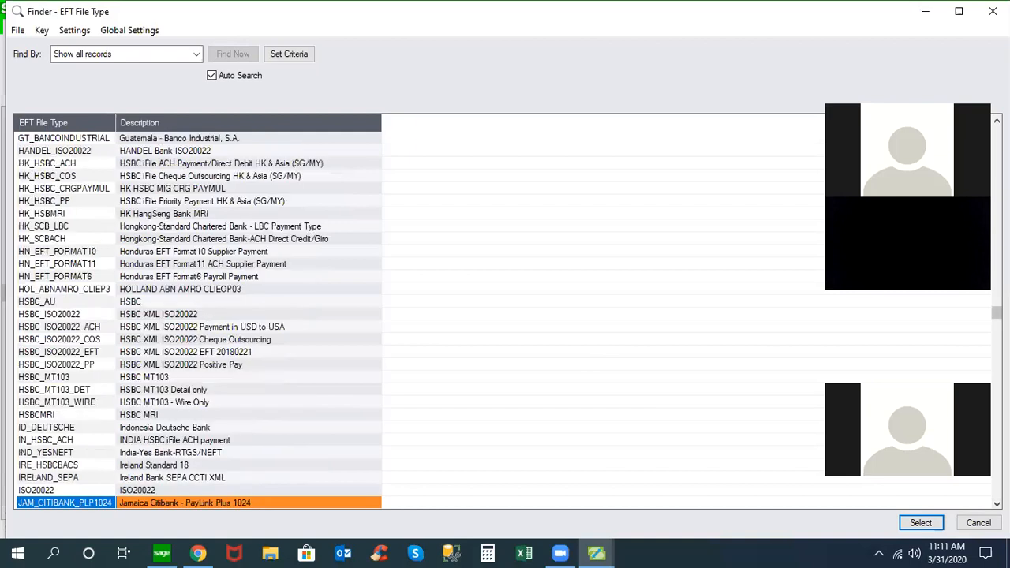
pyautogui.scroll(-3)
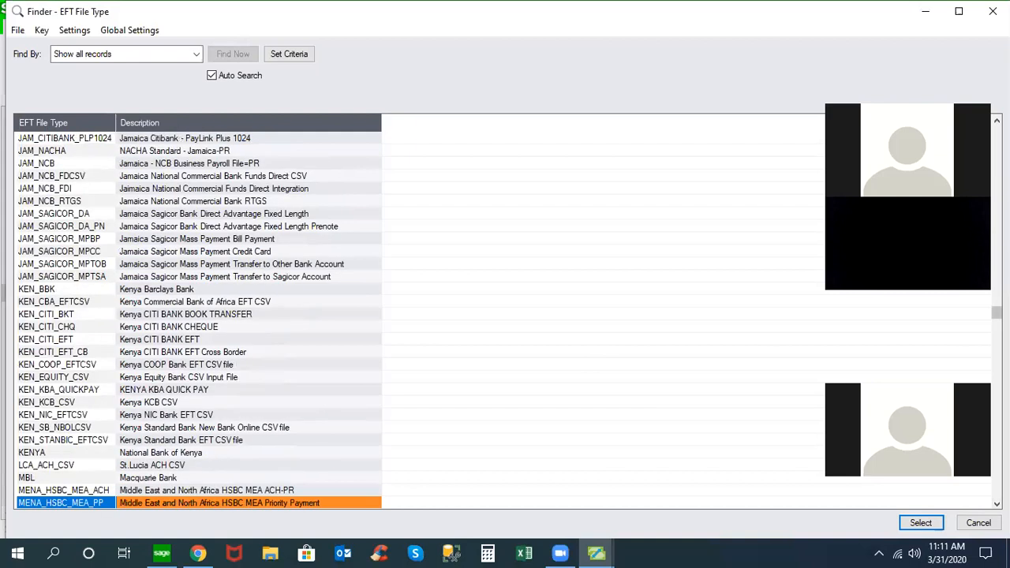
pyautogui.scroll(-3)
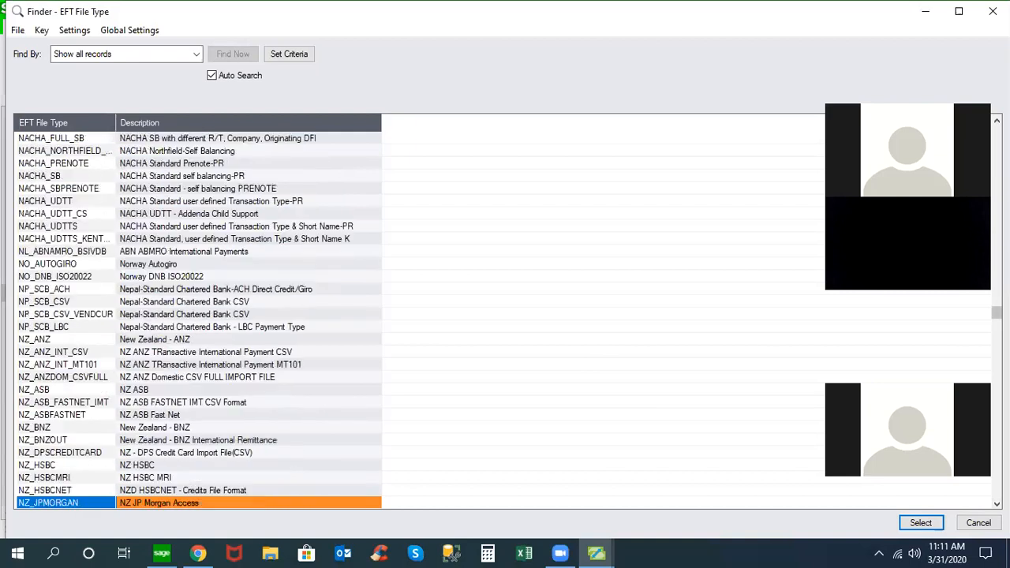
pyautogui.moveTo(166, 145)
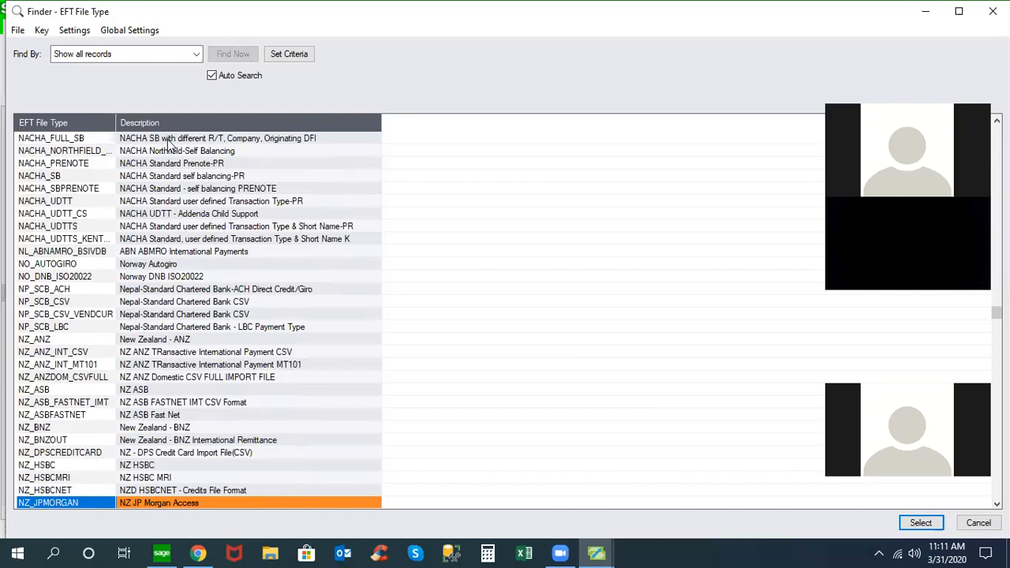
pyautogui.moveTo(188, 149)
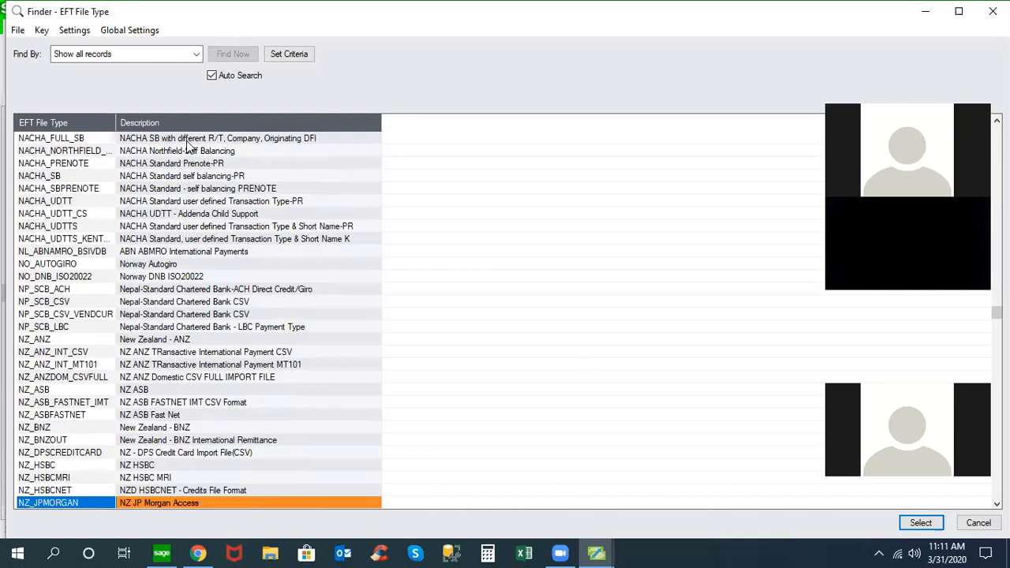
pyautogui.moveTo(173, 198)
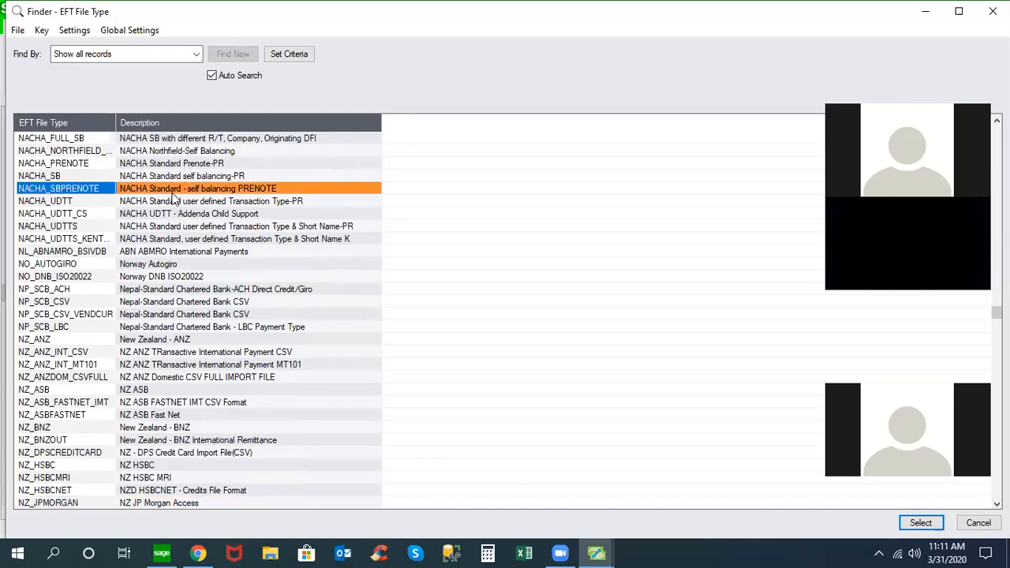
pyautogui.moveTo(158, 242)
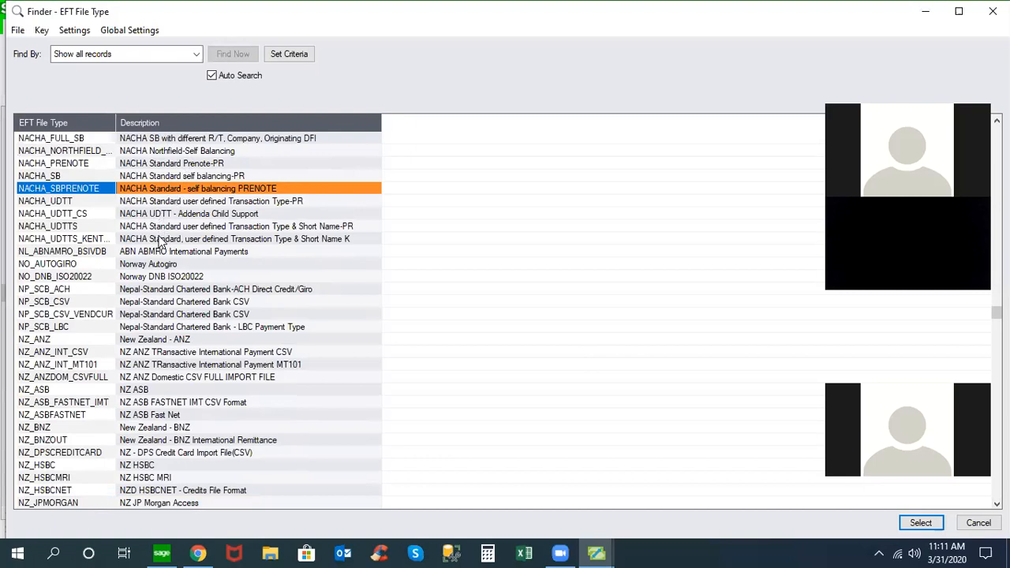
pyautogui.moveTo(189, 240)
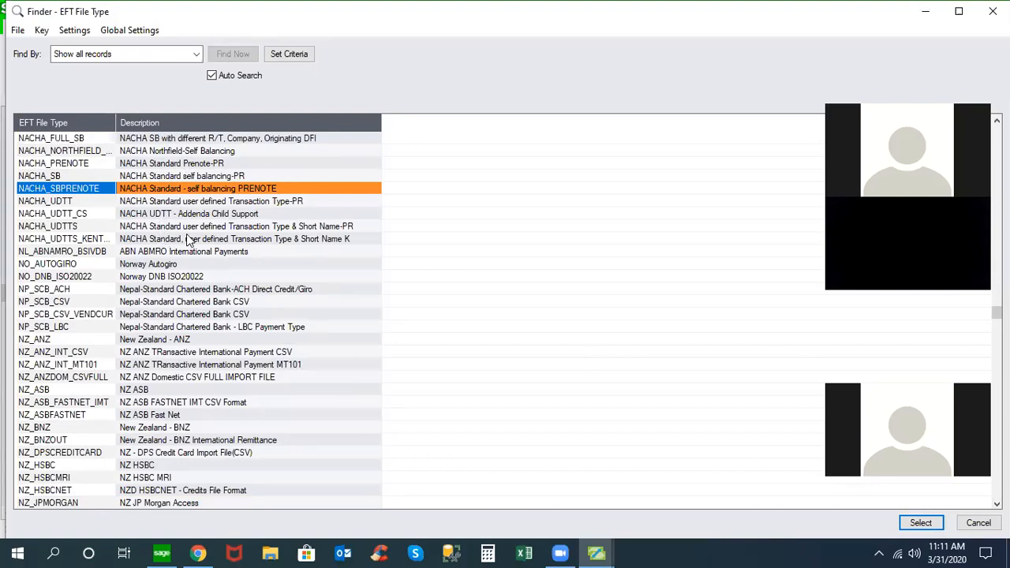
pyautogui.moveTo(741, 426)
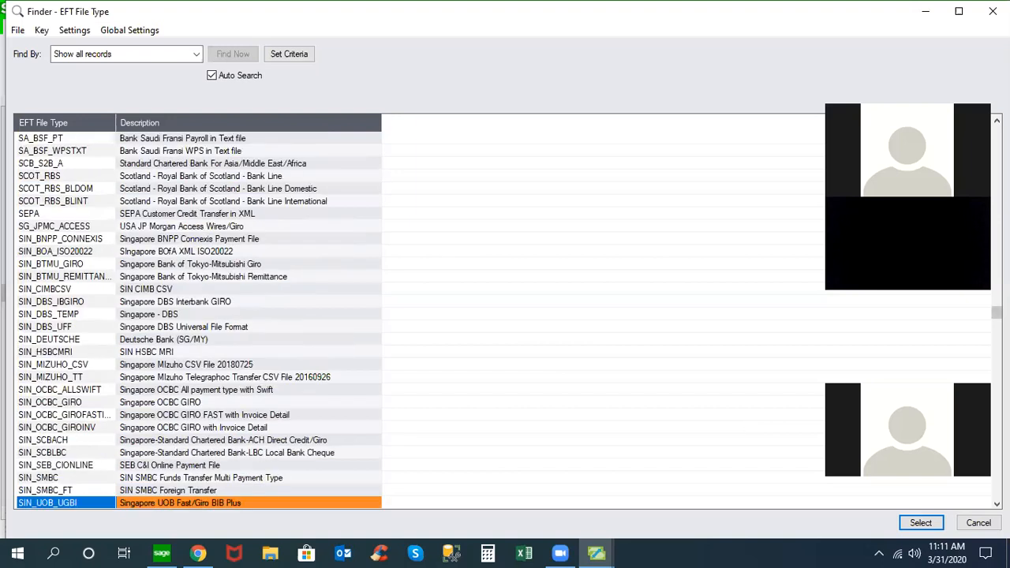
pyautogui.scroll(-3)
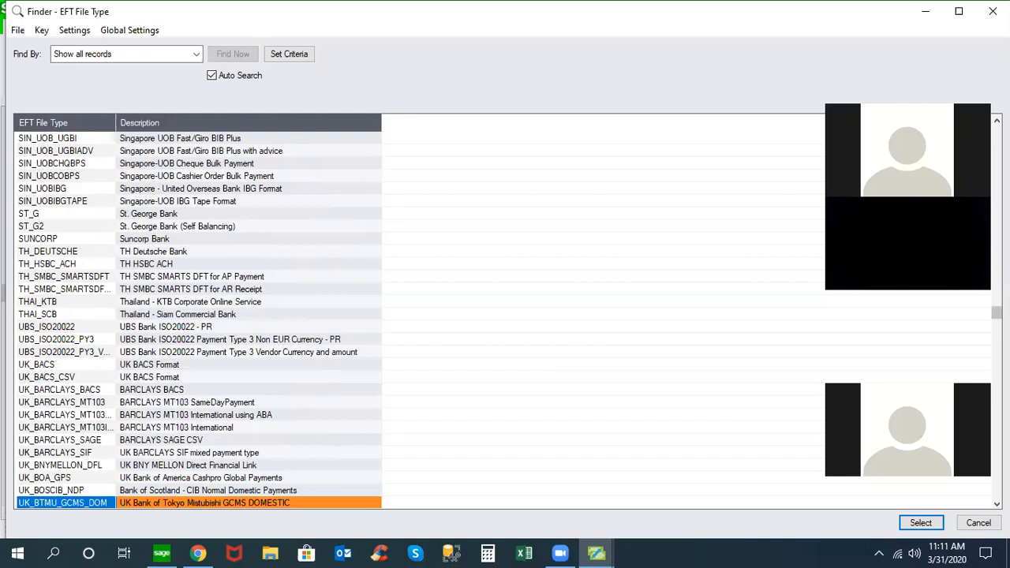
pyautogui.scroll(-3)
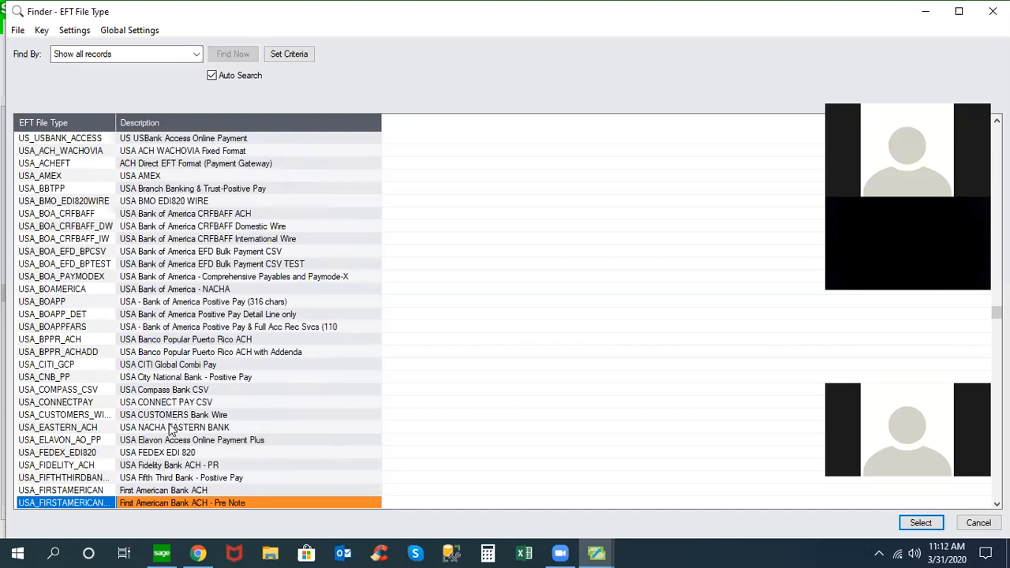
# Step: Step through US formats — Eastern ACH, FedEx EDI 820, BofA wire, JP Morgan transfers — ending on USA_JPMA_WIRESTD
pyautogui.click(173, 426)
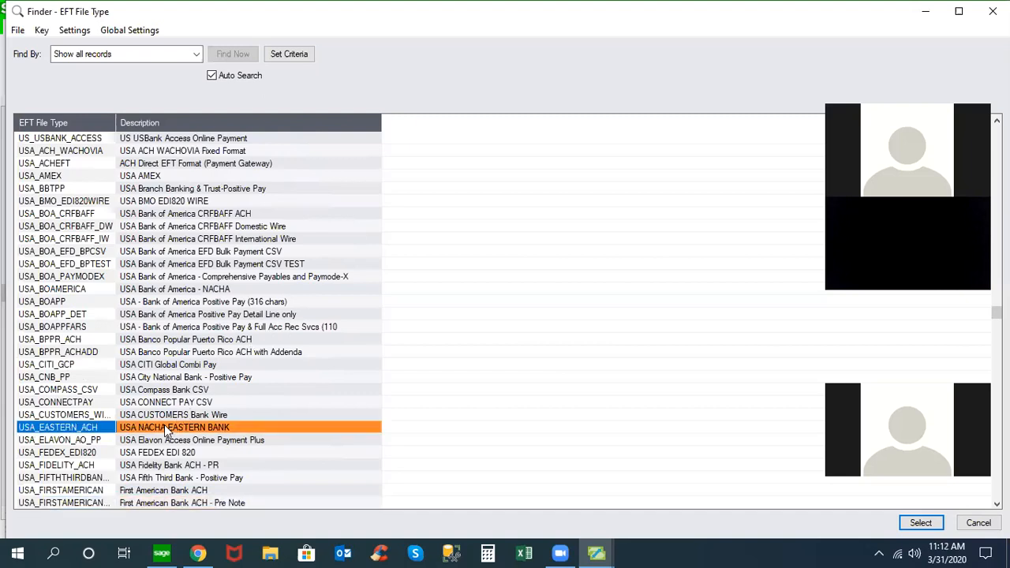
pyautogui.moveTo(155, 452)
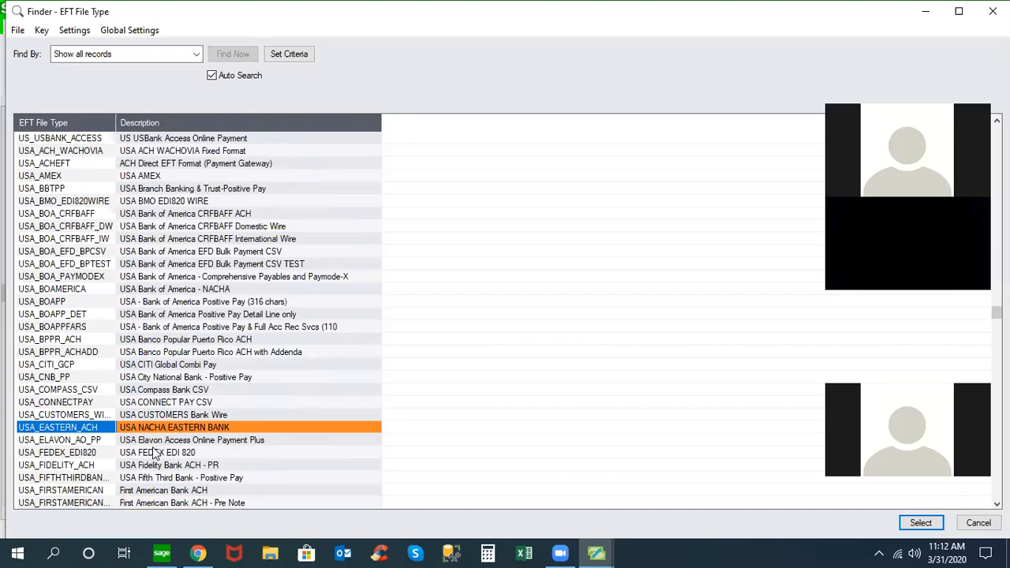
pyautogui.click(158, 452)
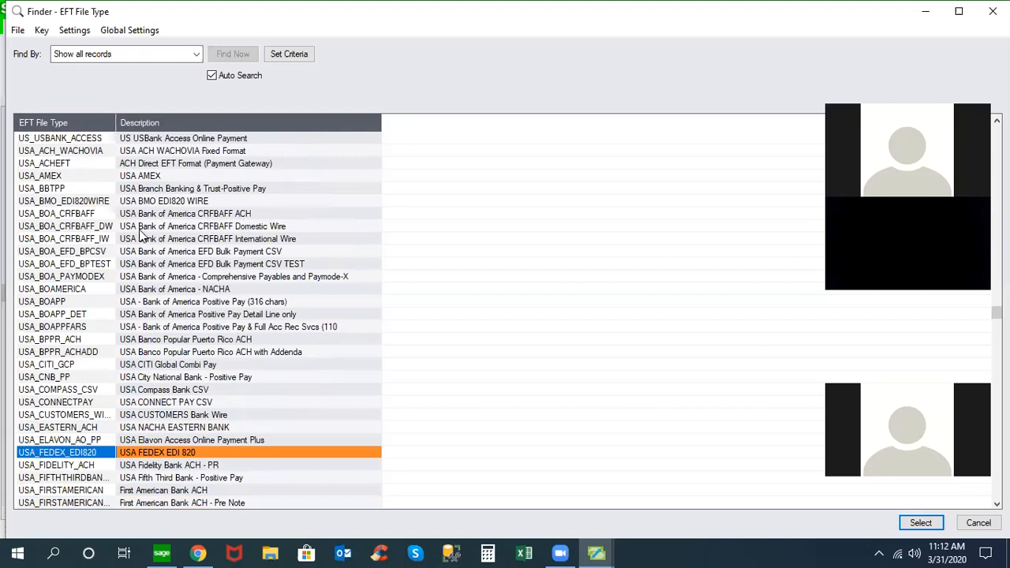
pyautogui.click(203, 226)
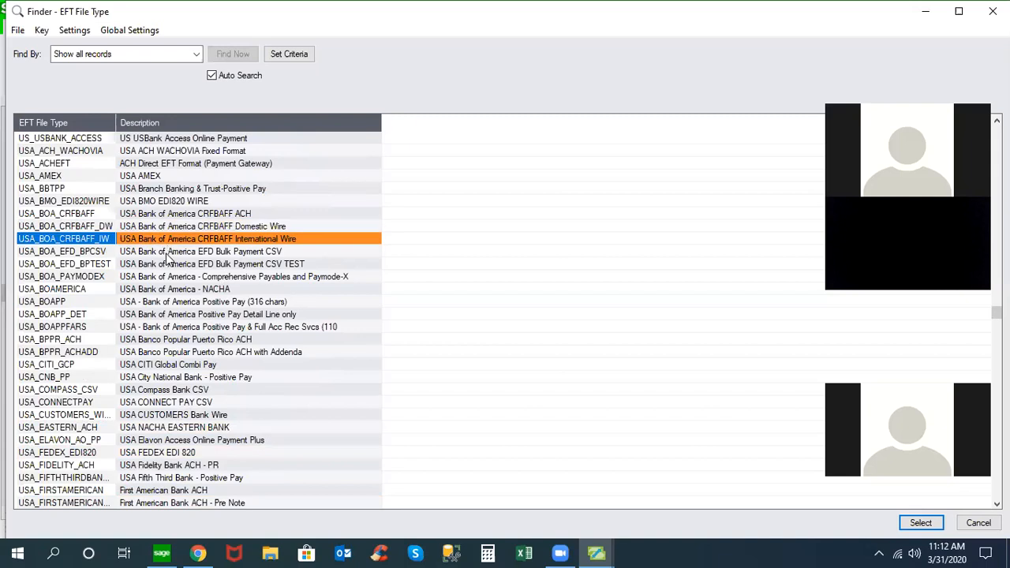
pyautogui.moveTo(773, 430)
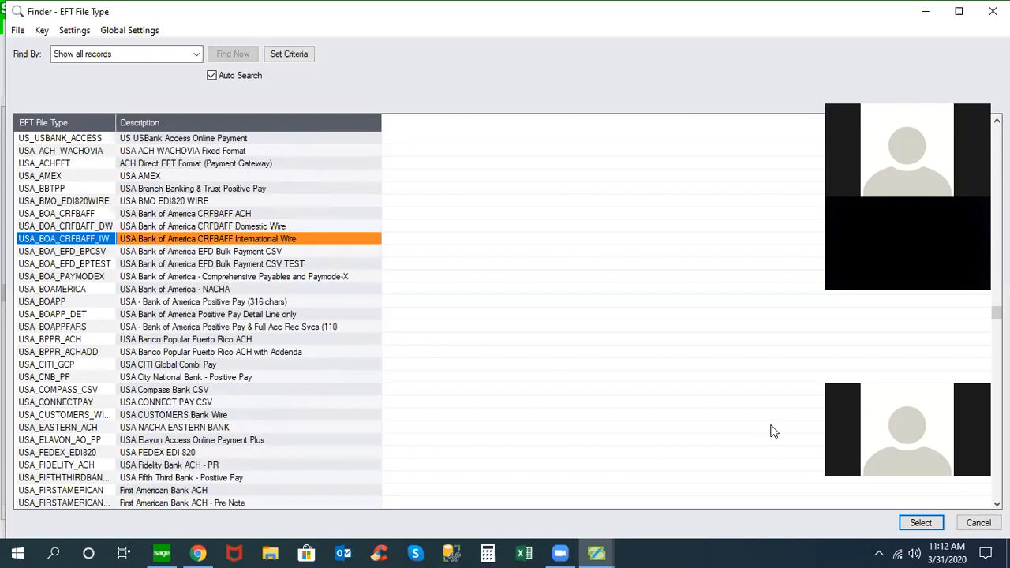
pyautogui.scroll(-3)
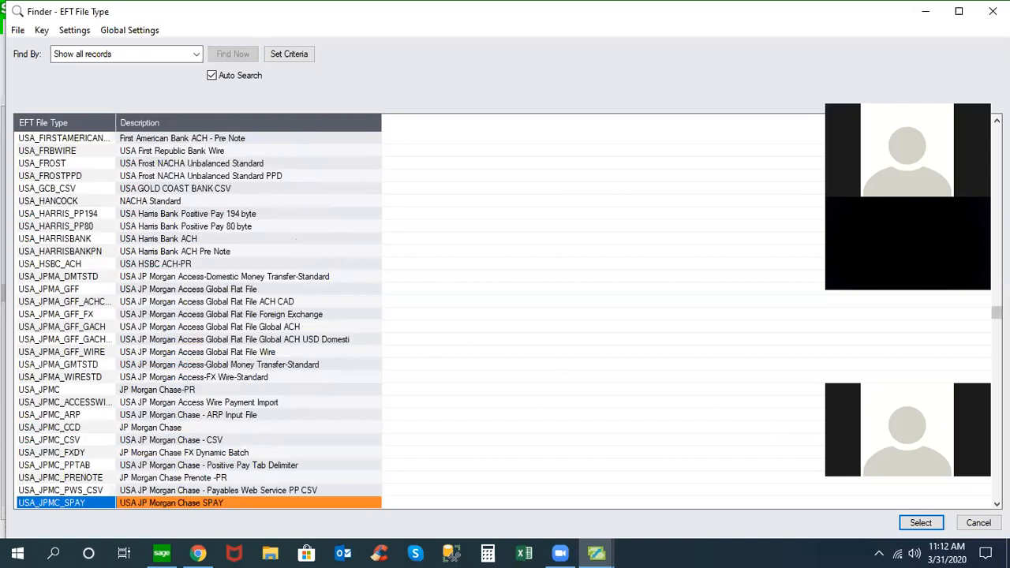
pyautogui.moveTo(190, 302)
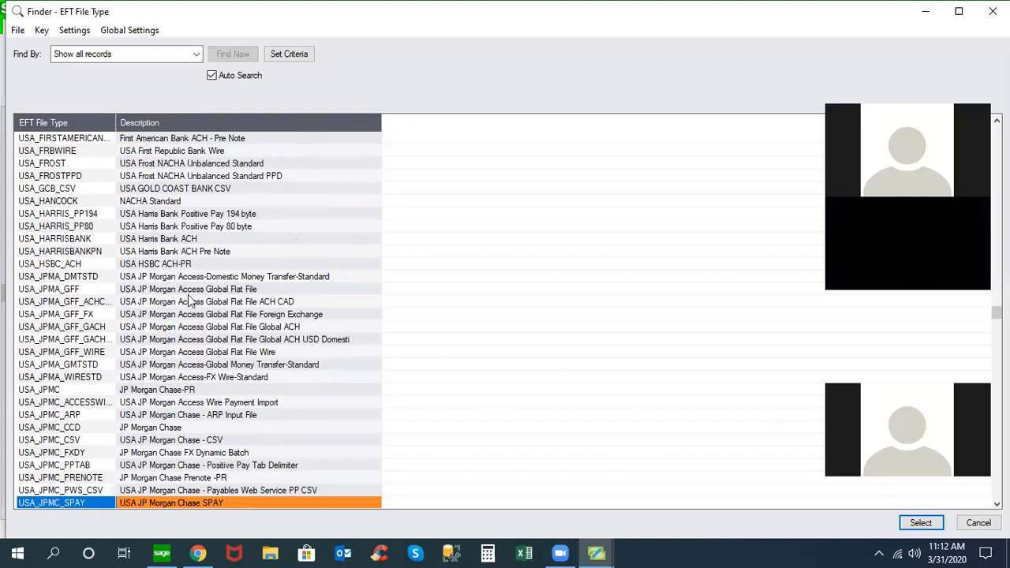
pyautogui.click(224, 276)
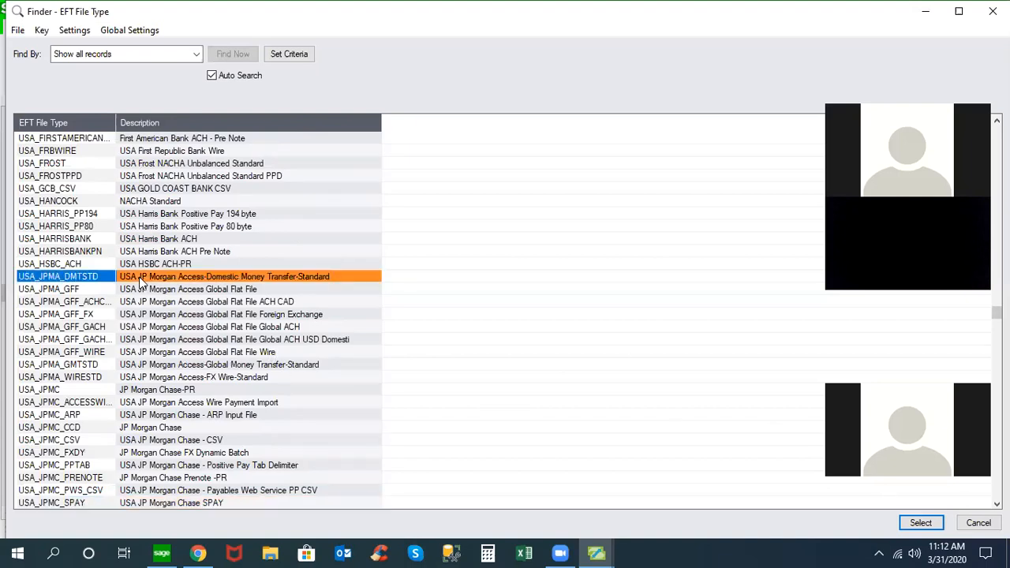
pyautogui.moveTo(322, 283)
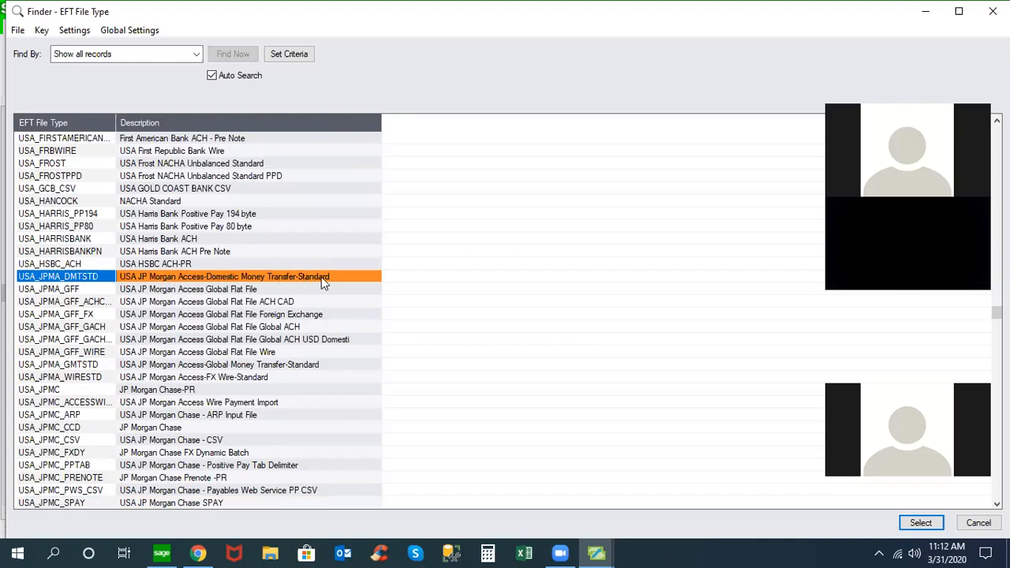
pyautogui.click(188, 288)
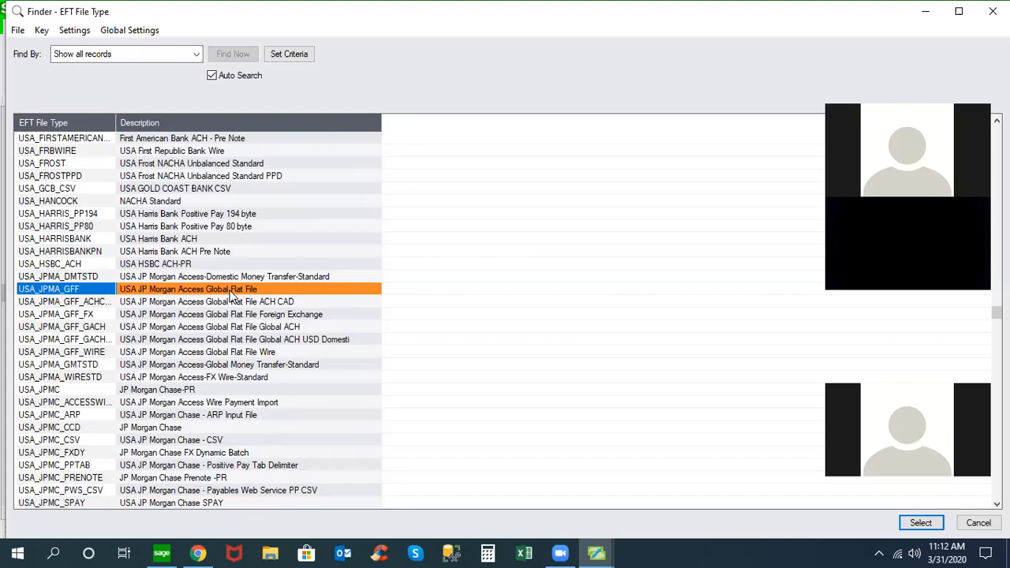
pyautogui.click(193, 376)
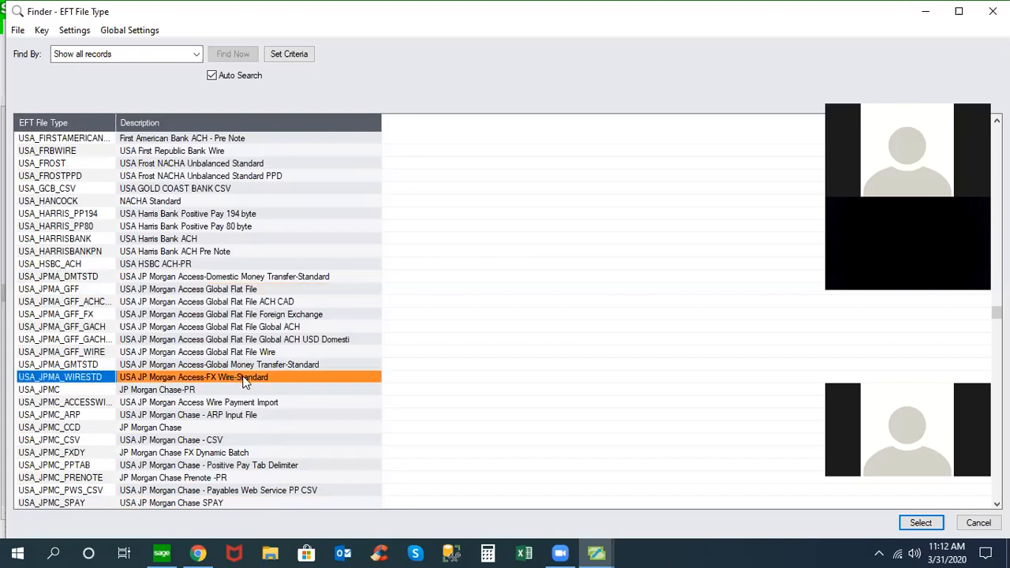
pyautogui.moveTo(270, 385)
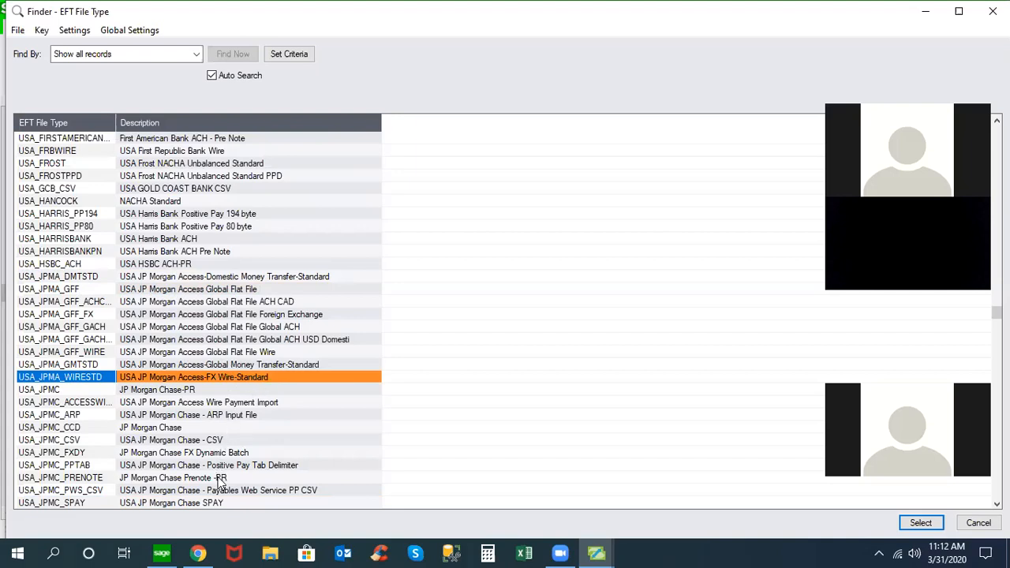
pyautogui.moveTo(298, 426)
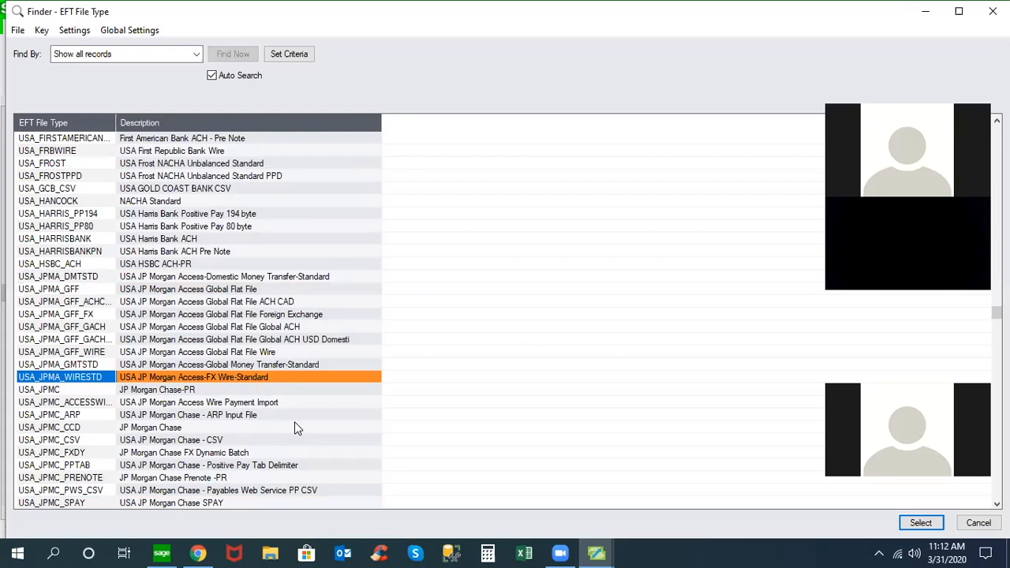
pyautogui.moveTo(239, 411)
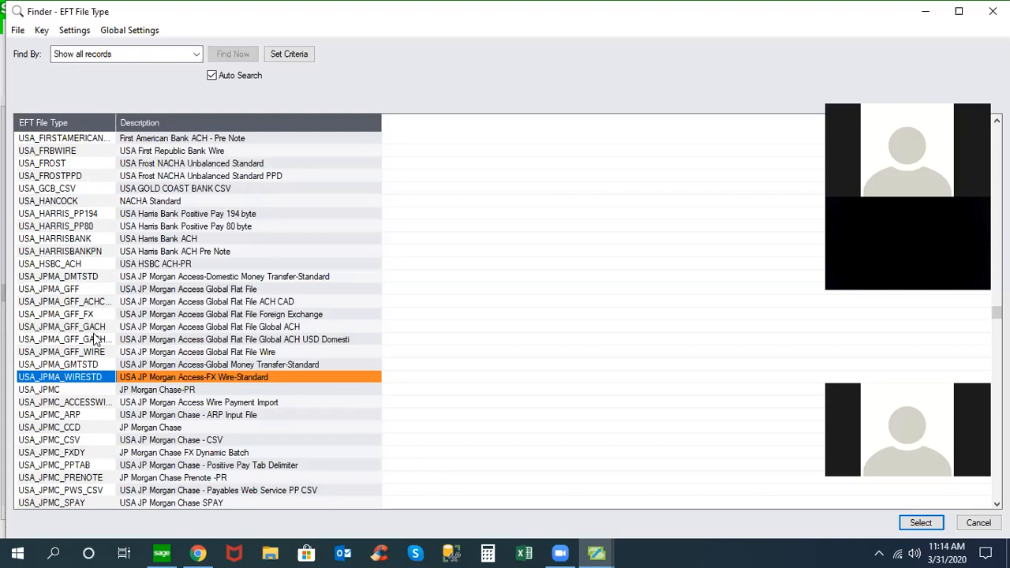
pyautogui.moveTo(167, 386)
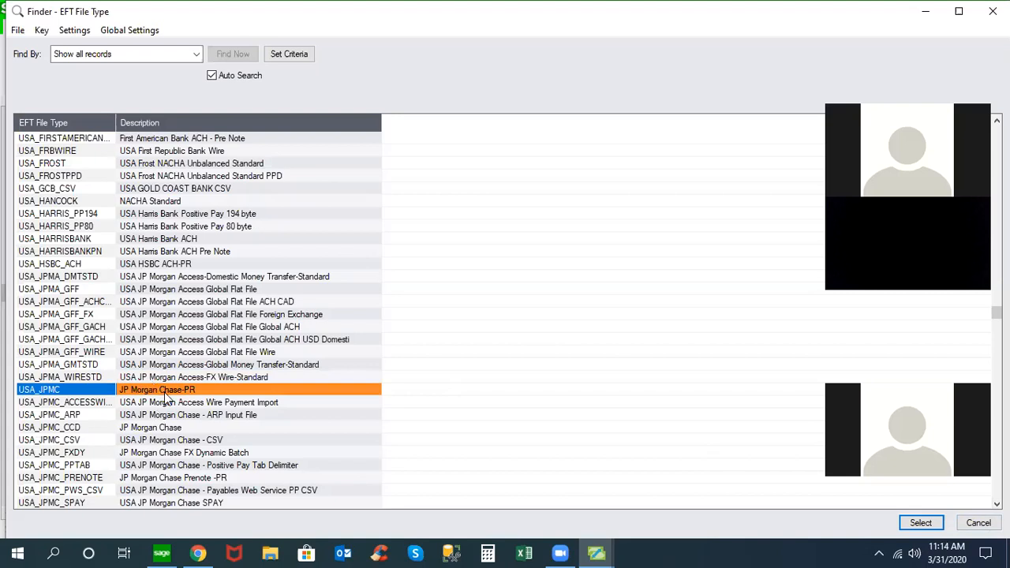
pyautogui.moveTo(172, 388)
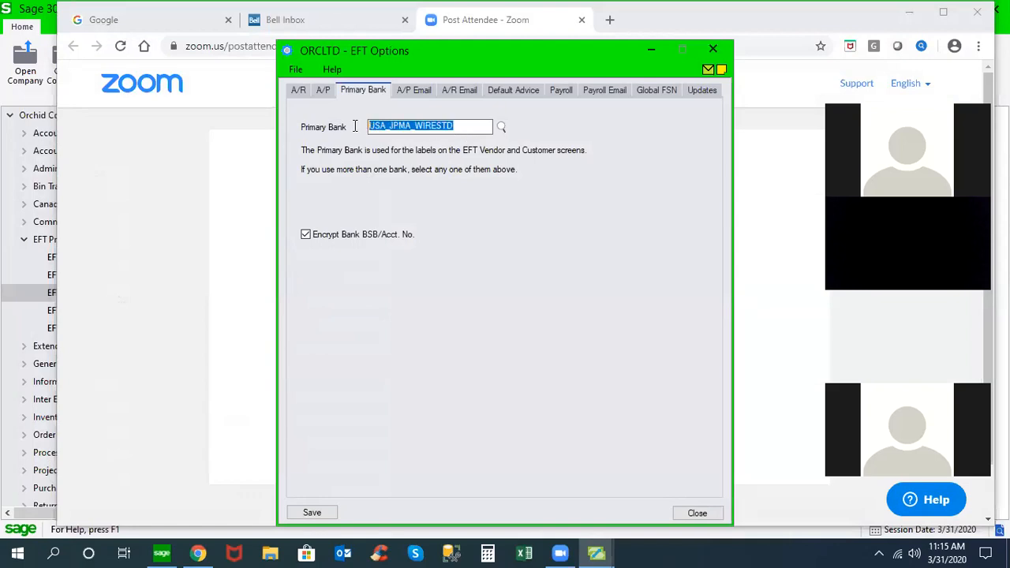
pyautogui.moveTo(211, 324)
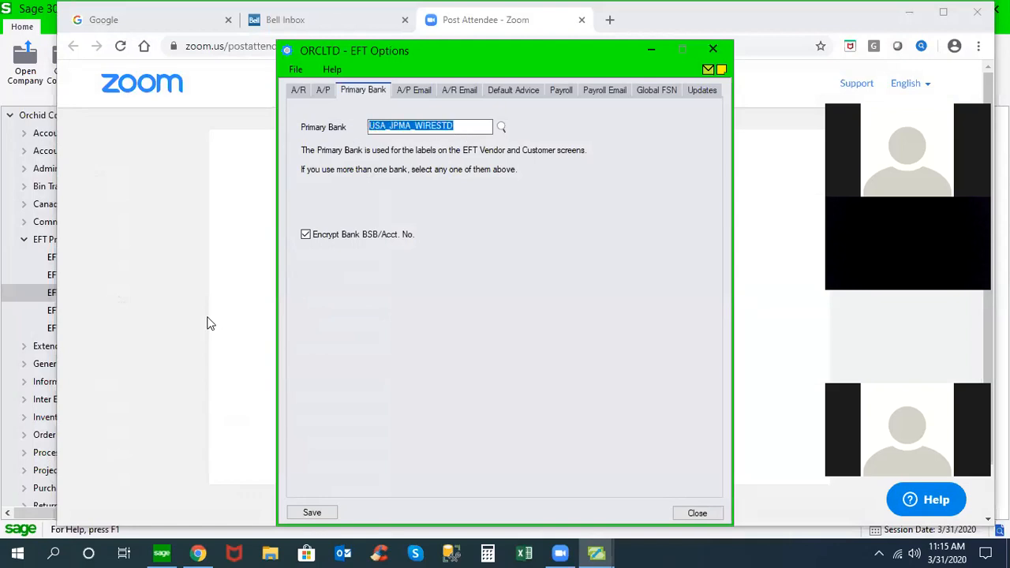
pyautogui.moveTo(28, 284)
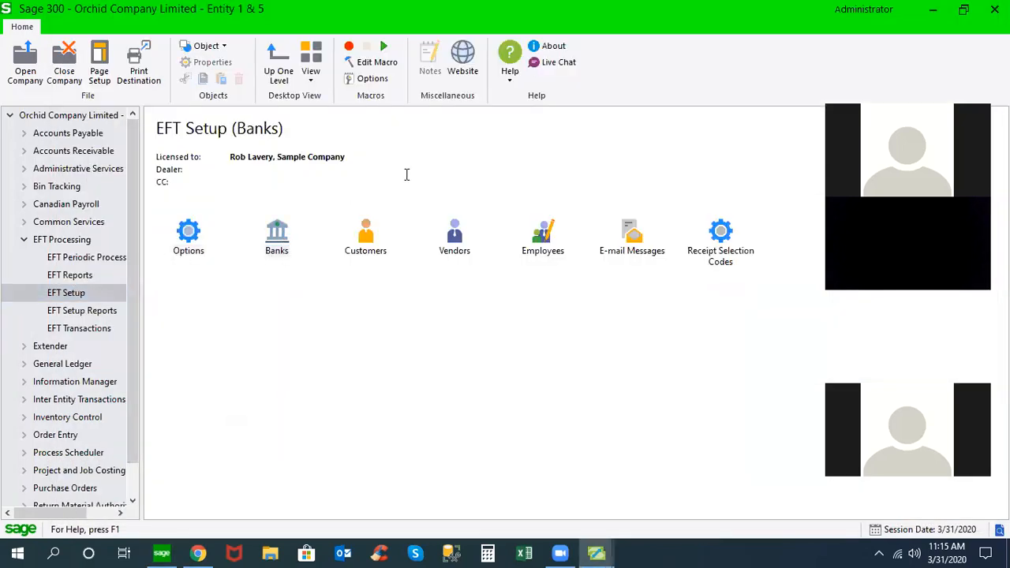
# Step: Load bank CCB, Canadian Commercial Bank, in EFT Banks and keep File as its output destination
pyautogui.doubleClick(276, 232)
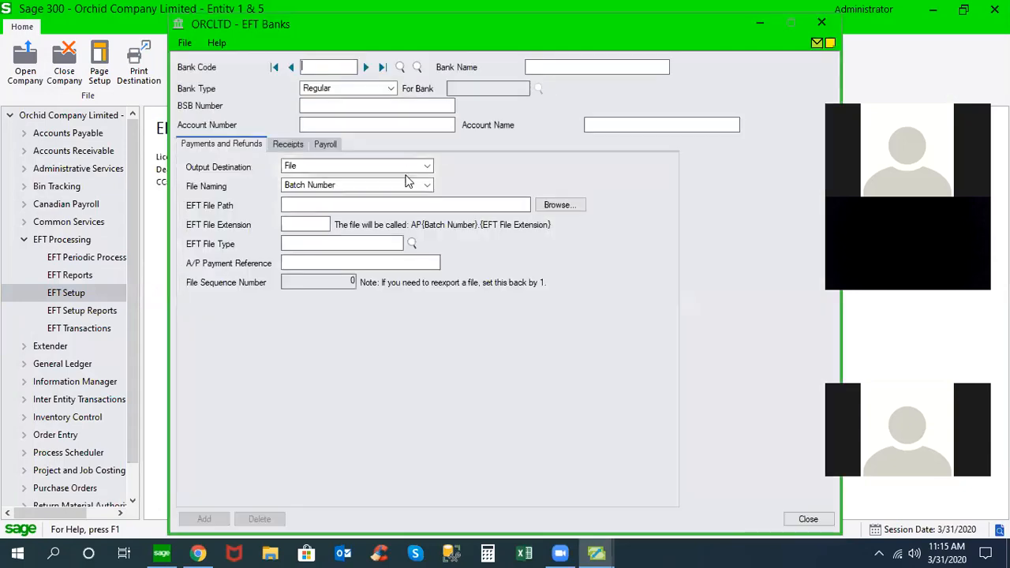
pyautogui.click(382, 66)
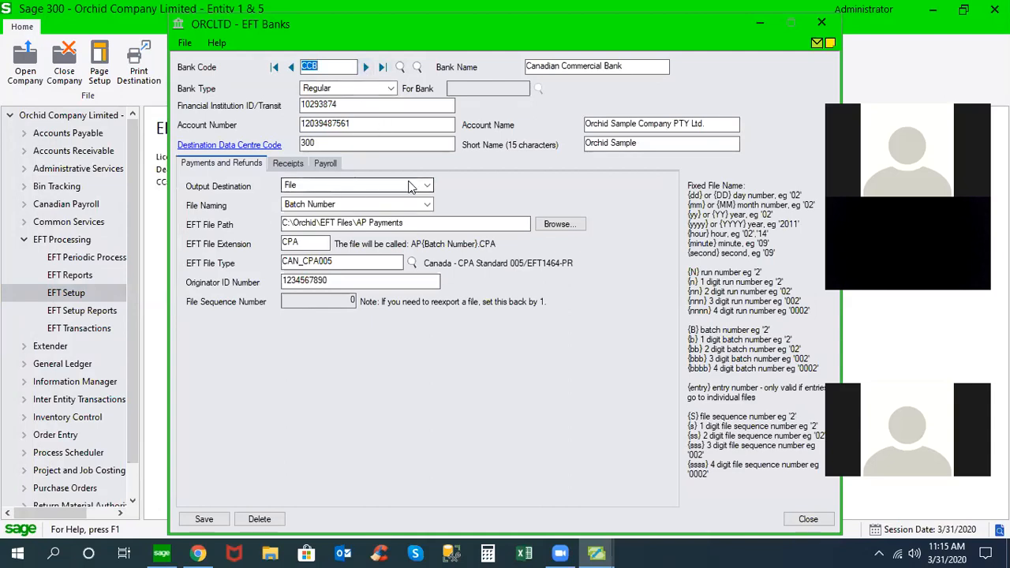
pyautogui.click(426, 186)
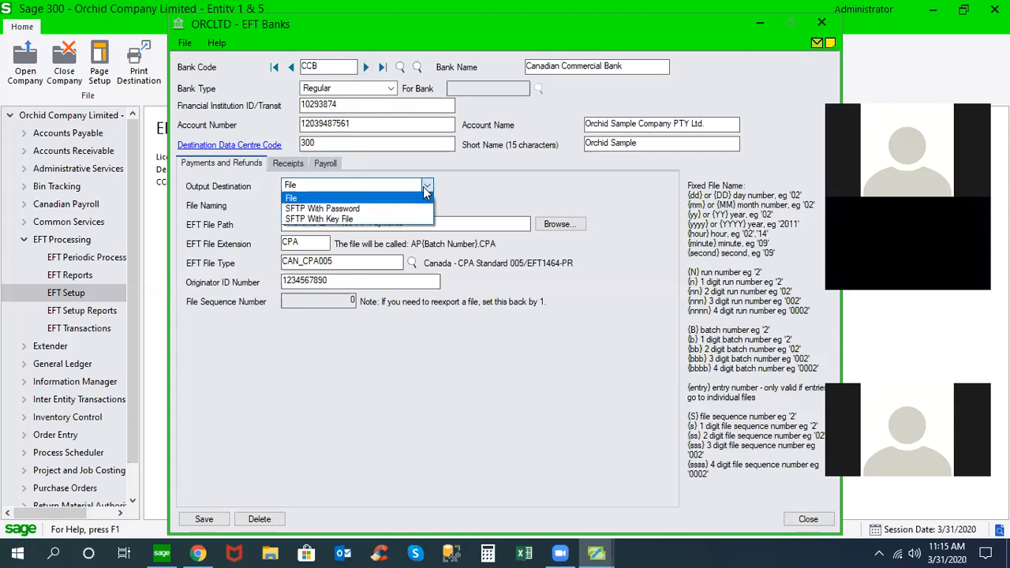
pyautogui.moveTo(411, 197)
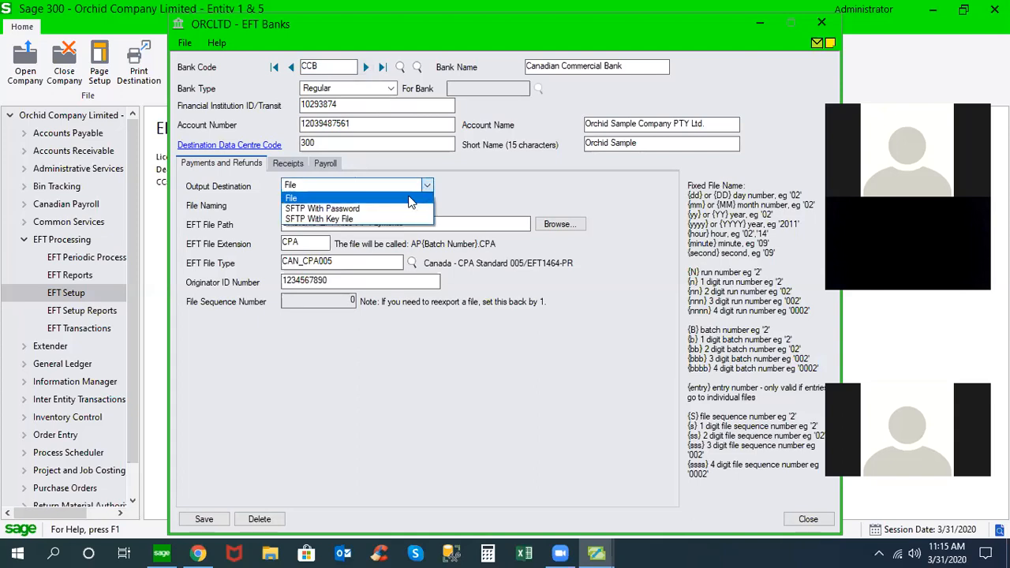
pyautogui.moveTo(371, 208)
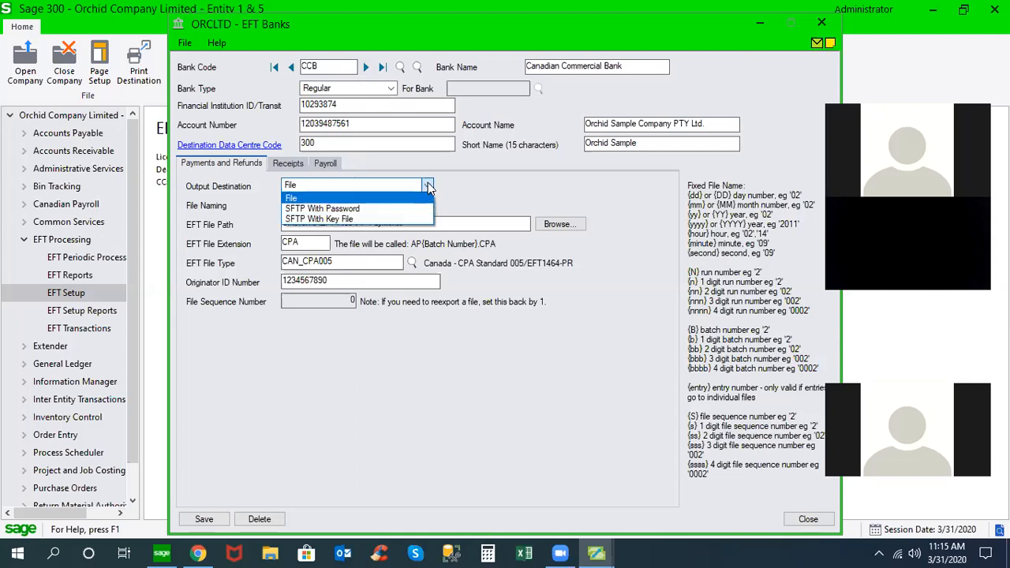
pyautogui.click(291, 197)
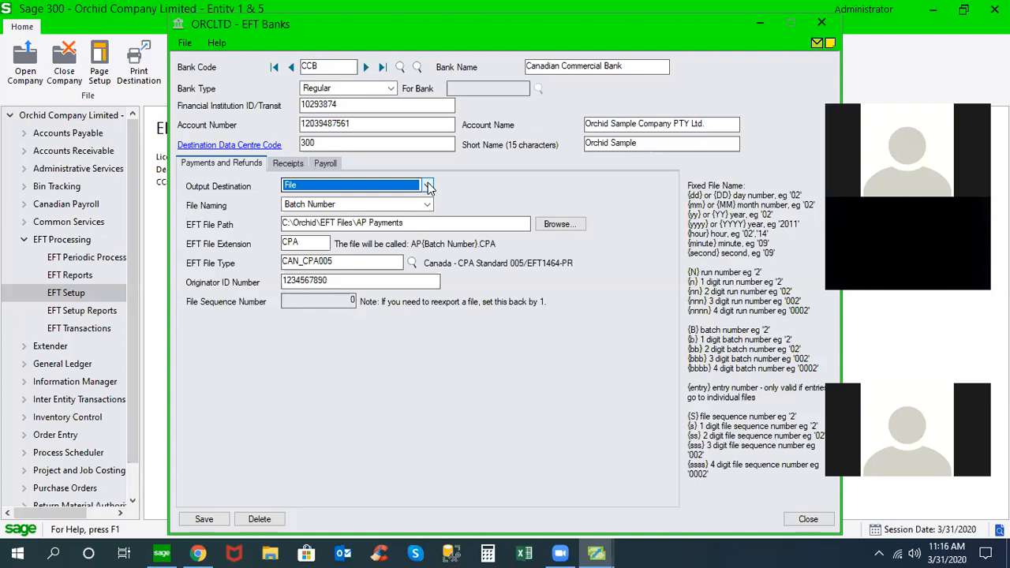
# Step: Set file naming to File Sequence Number, review the export folder, and bring up the EFT file type finder
pyautogui.click(427, 204)
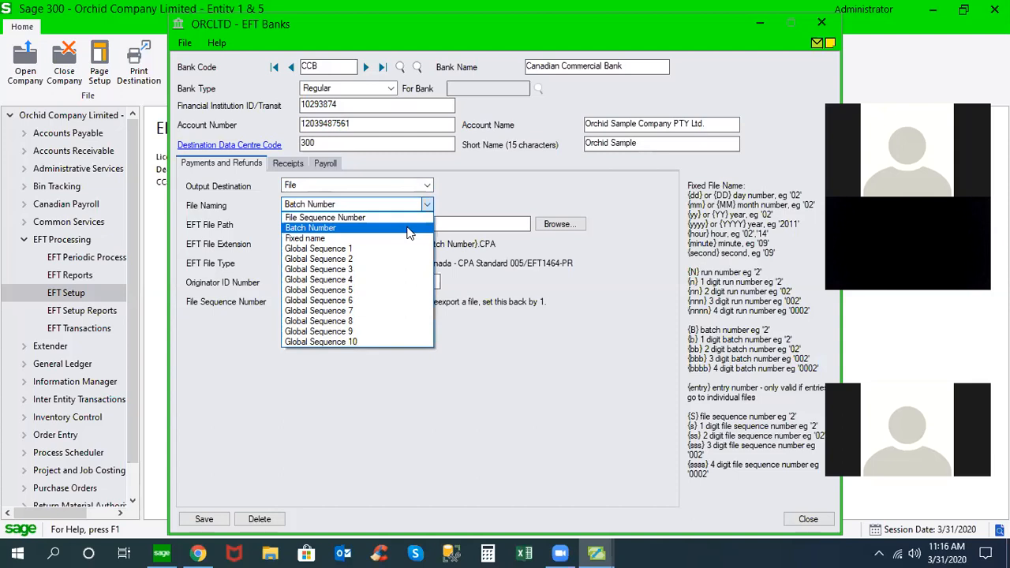
pyautogui.moveTo(409, 233)
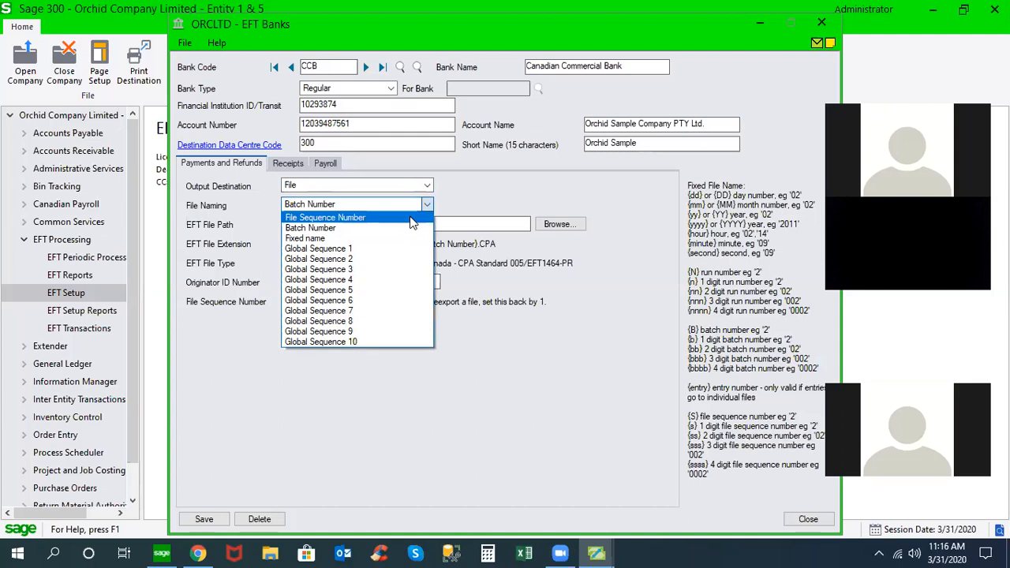
pyautogui.click(310, 228)
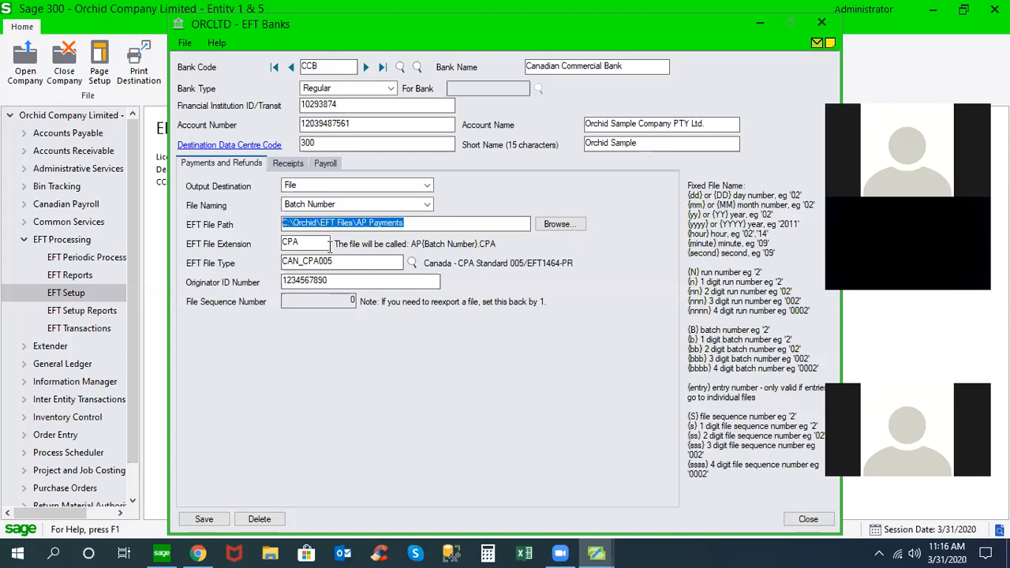
pyautogui.click(341, 261)
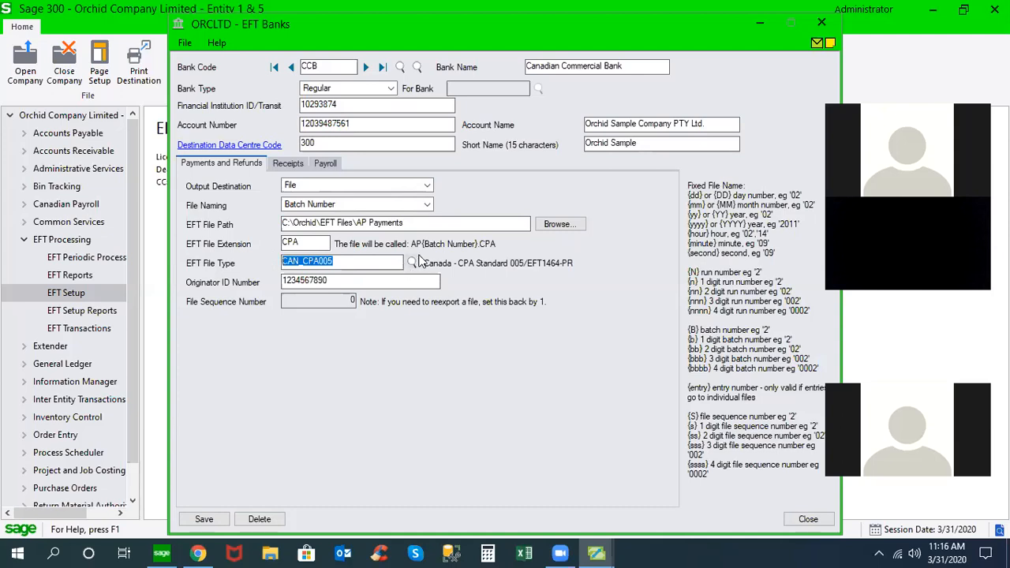
pyautogui.click(411, 262)
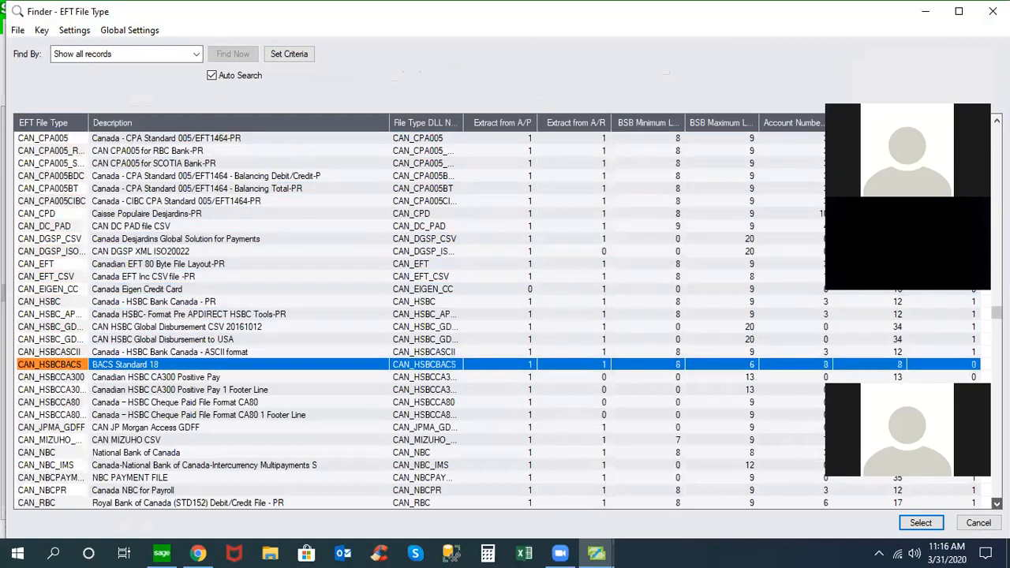
# Step: Scroll down the EFT file type finder toward the USA_JPMA_WIRESTD JP Morgan format
pyautogui.scroll(-3)
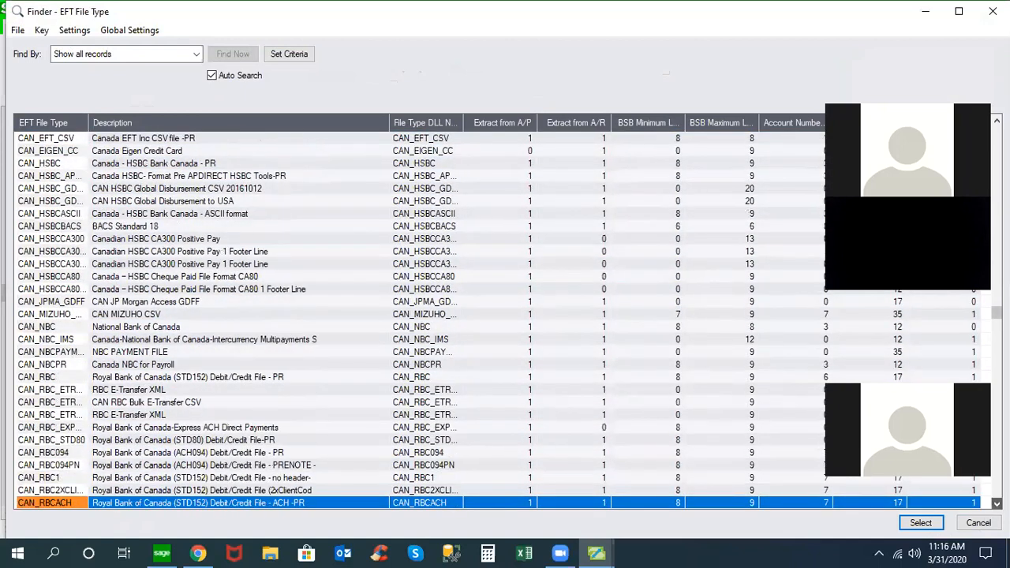
pyautogui.scroll(-3)
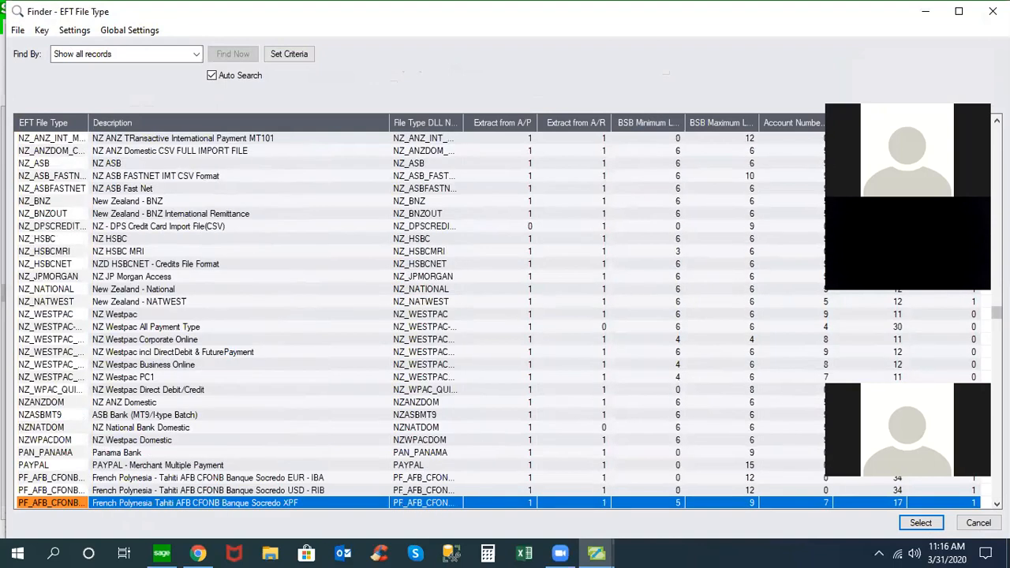
pyautogui.scroll(-3)
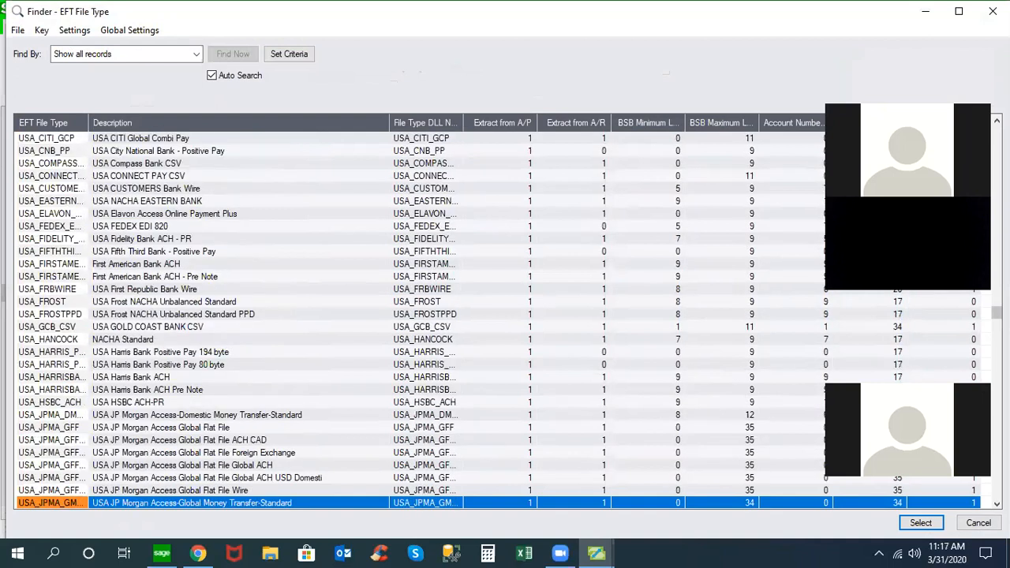
pyautogui.scroll(-3)
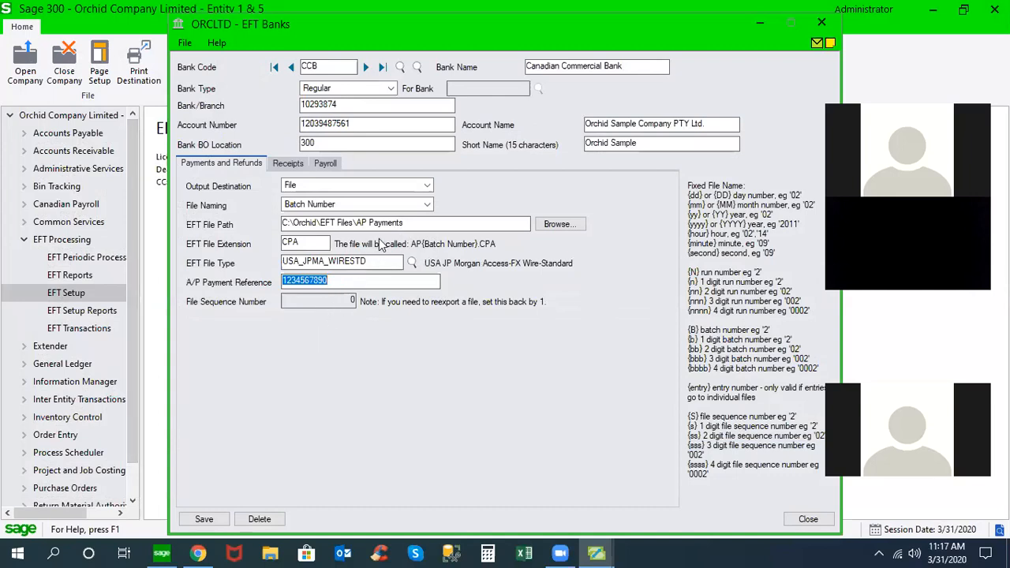
pyautogui.moveTo(358, 297)
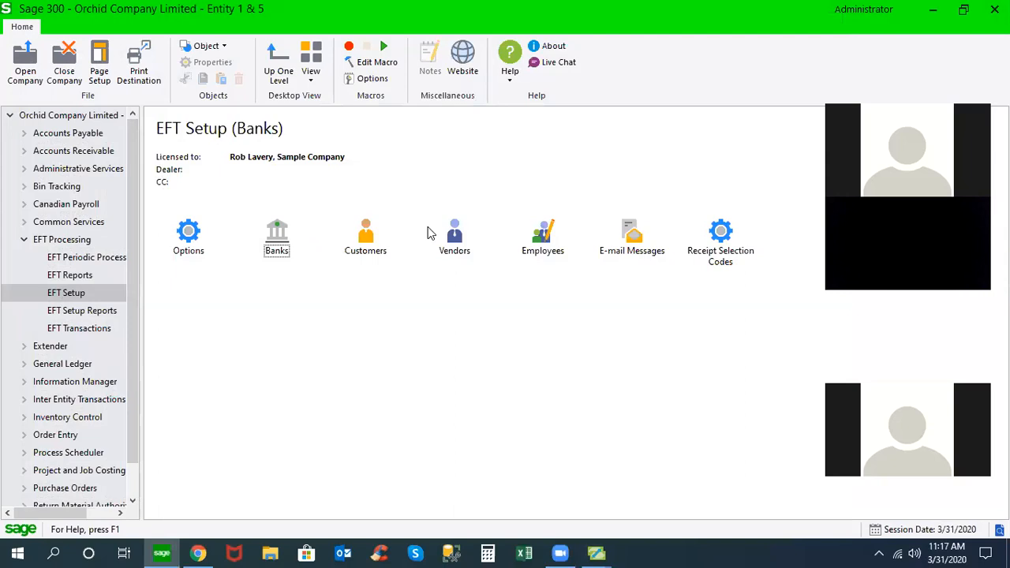
# Step: Show vendor 1200's RBC bank details and toggle delivery to A/P Vendor Delivery Method and back to EFT Vendor E-mail To
pyautogui.click(454, 237)
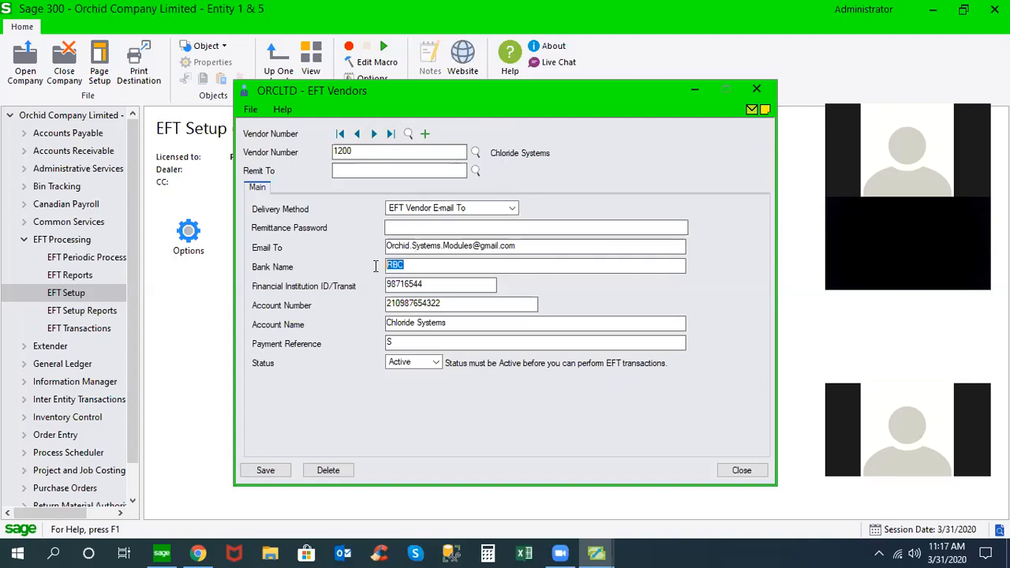
pyautogui.click(439, 284)
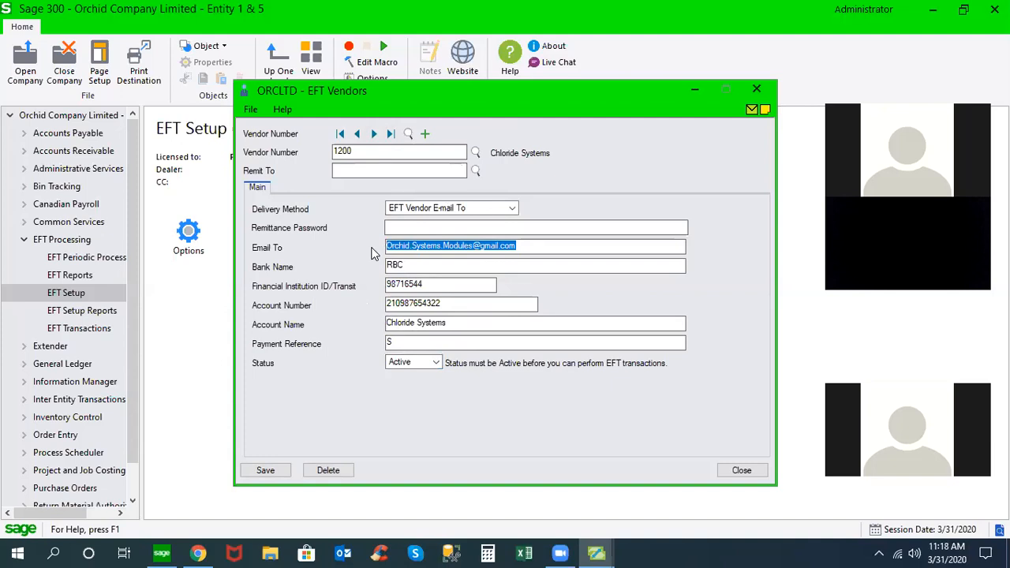
pyautogui.moveTo(407, 245)
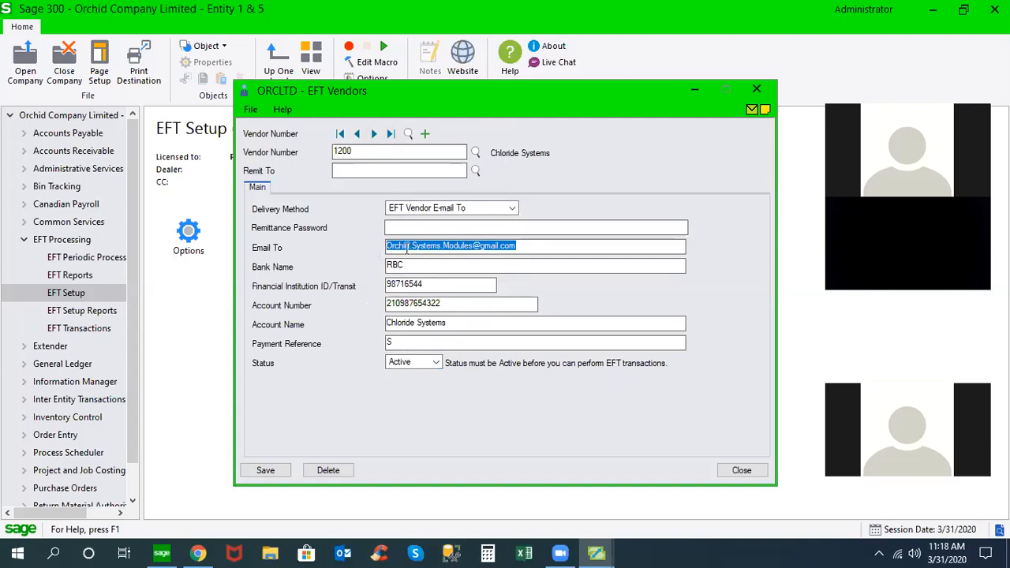
pyautogui.click(513, 207)
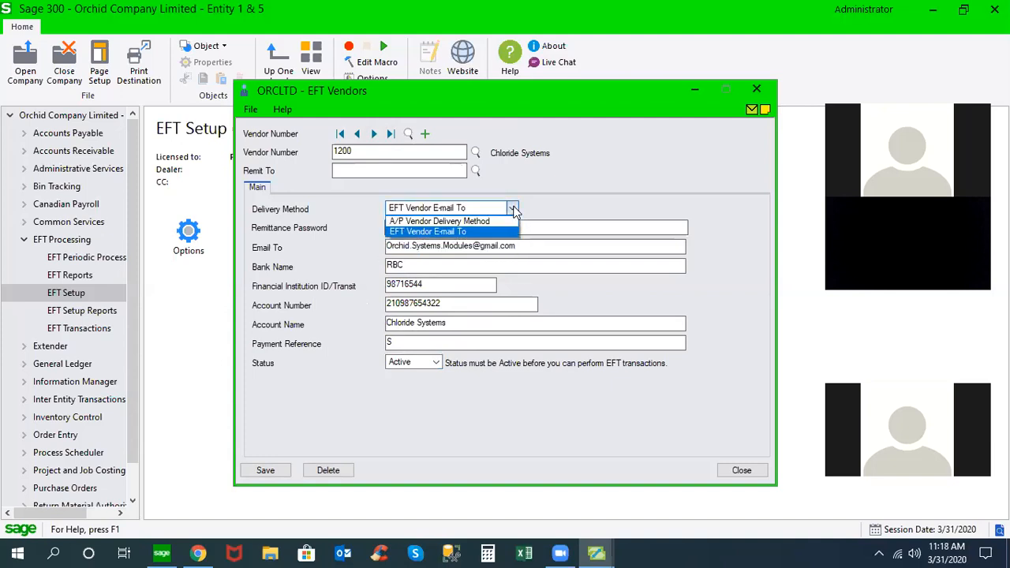
pyautogui.click(438, 220)
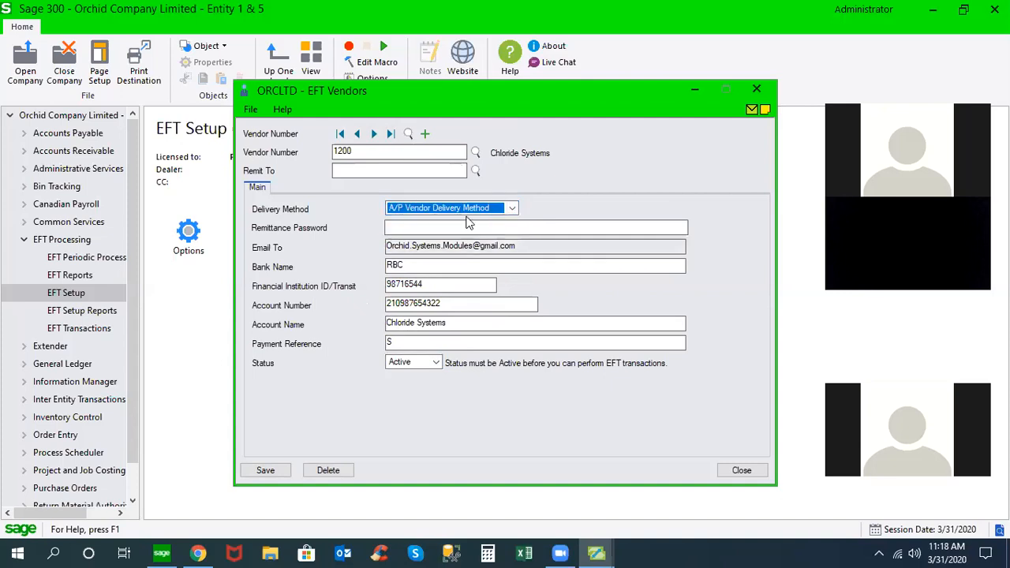
pyautogui.click(512, 207)
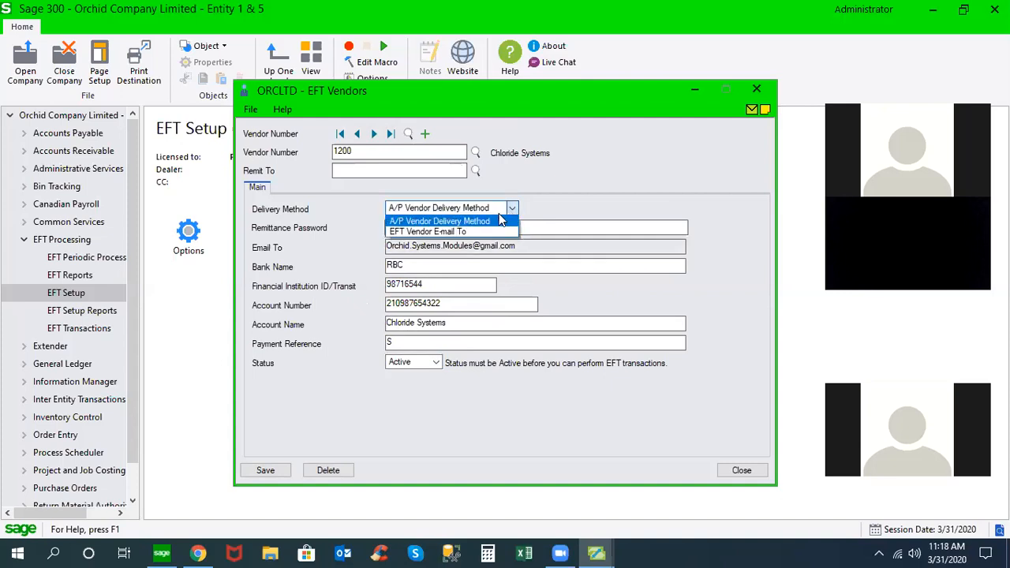
pyautogui.moveTo(449, 231)
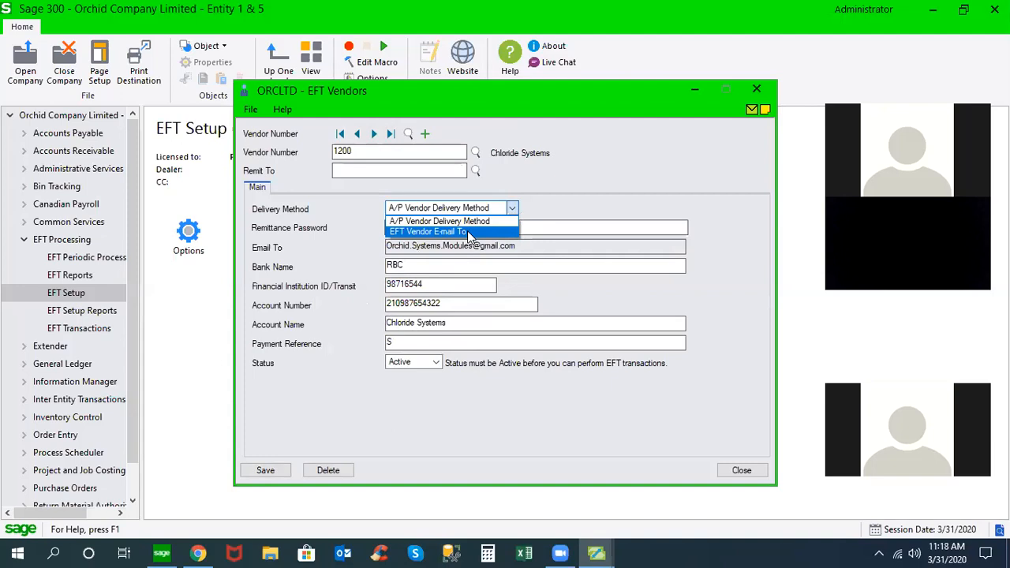
pyautogui.click(428, 232)
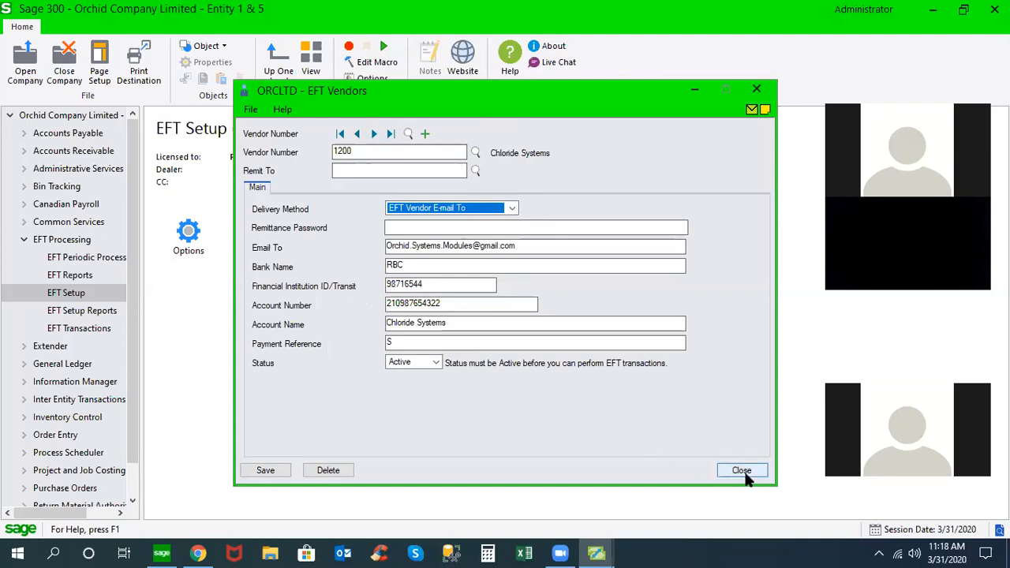
# Step: Close vendor 1200 without saving and switch to the Administrative Services area
pyautogui.click(740, 470)
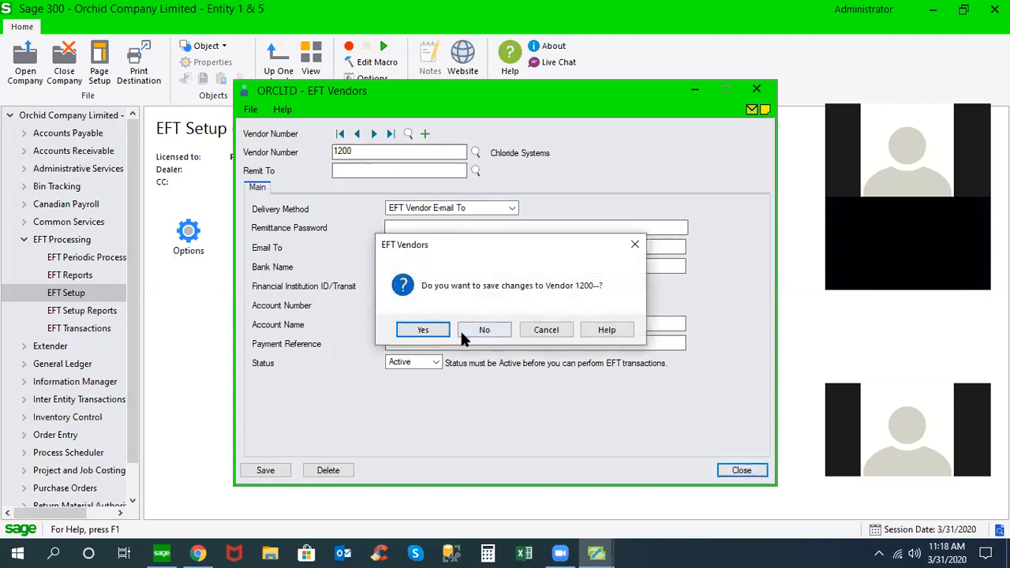
pyautogui.click(484, 330)
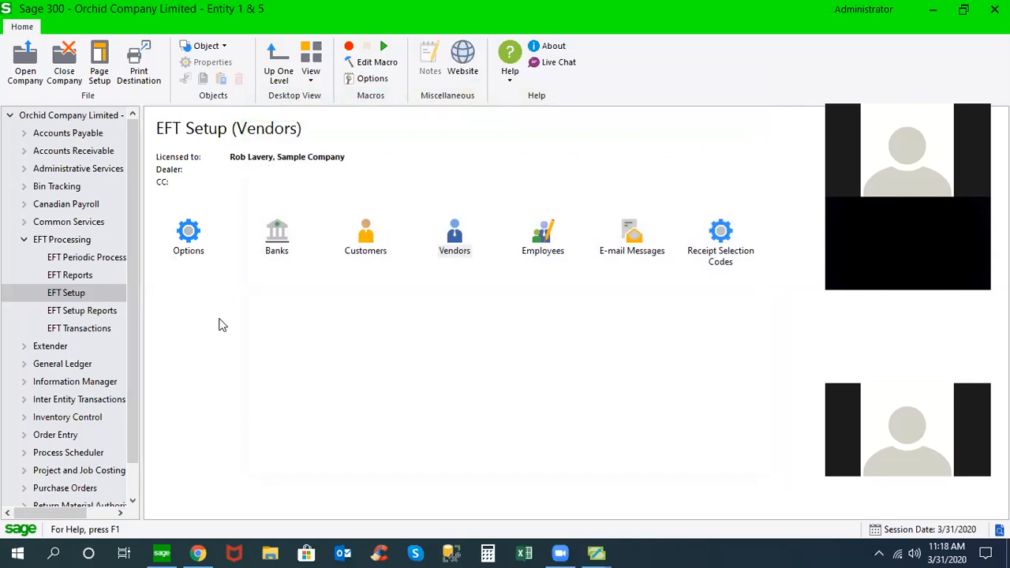
pyautogui.click(454, 236)
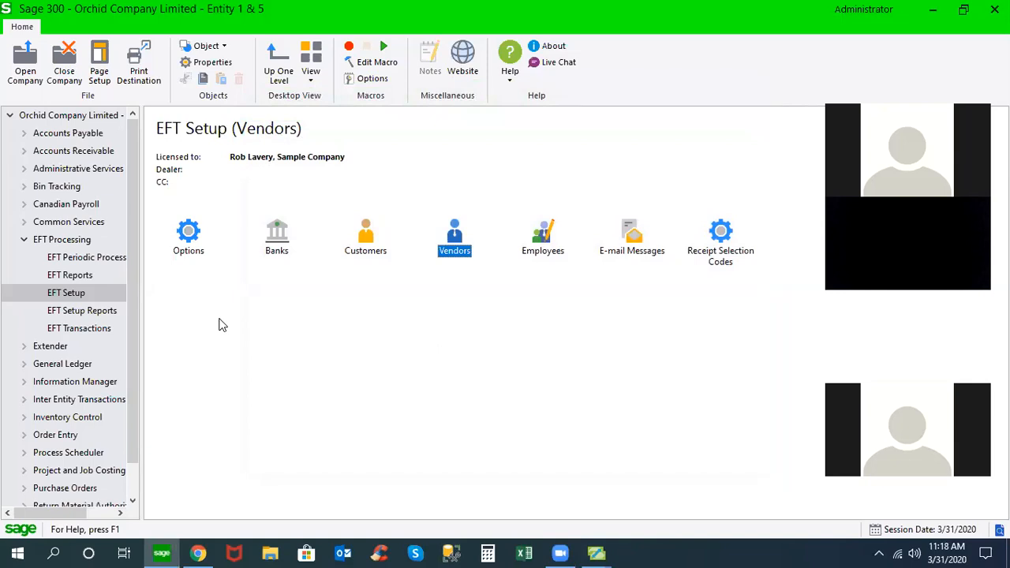
pyautogui.moveTo(77, 292)
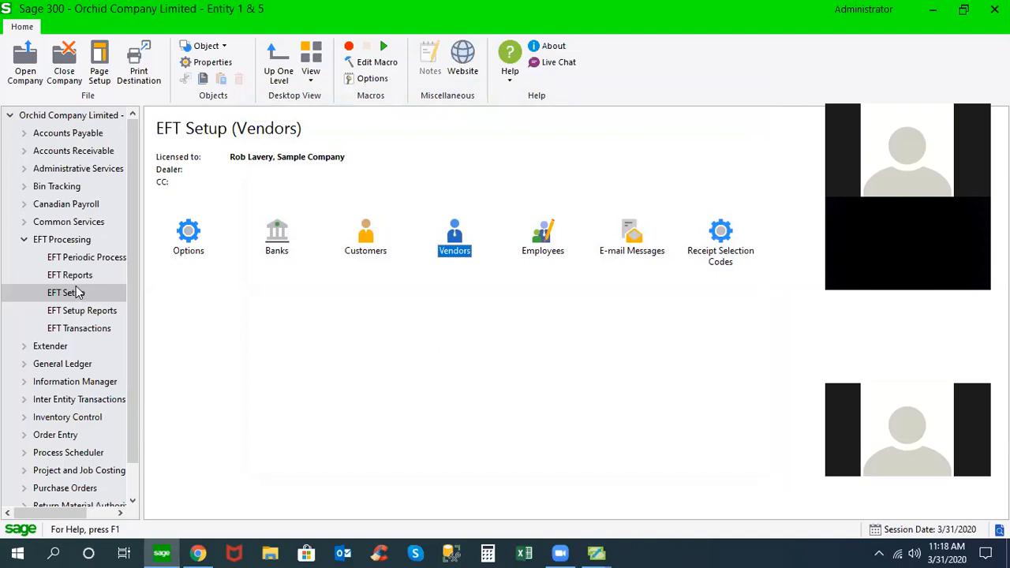
pyautogui.click(78, 168)
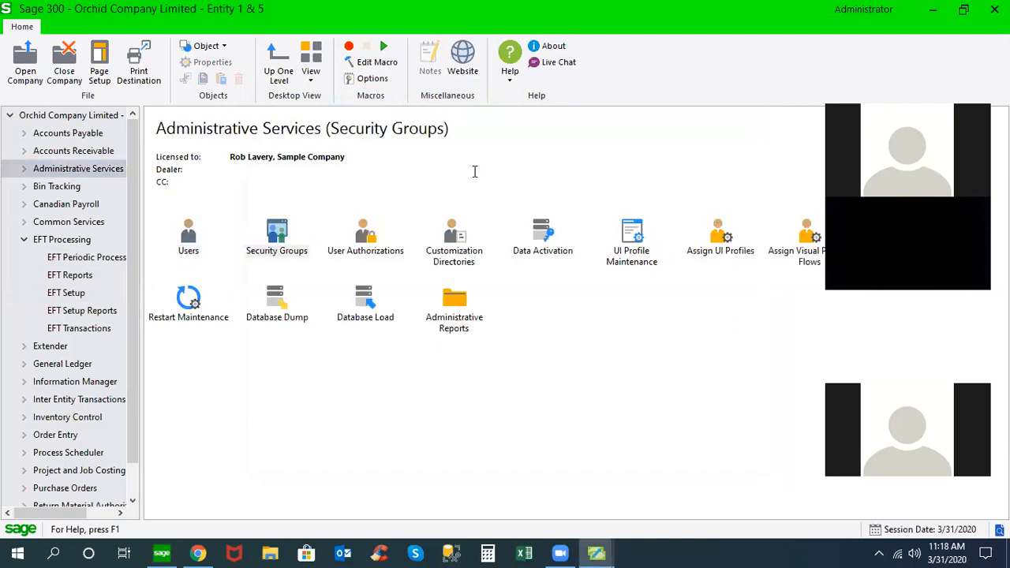
# Step: In Security Groups, show the access rights for EFT Processing 6.7A full screen, then close the window
pyautogui.doubleClick(276, 233)
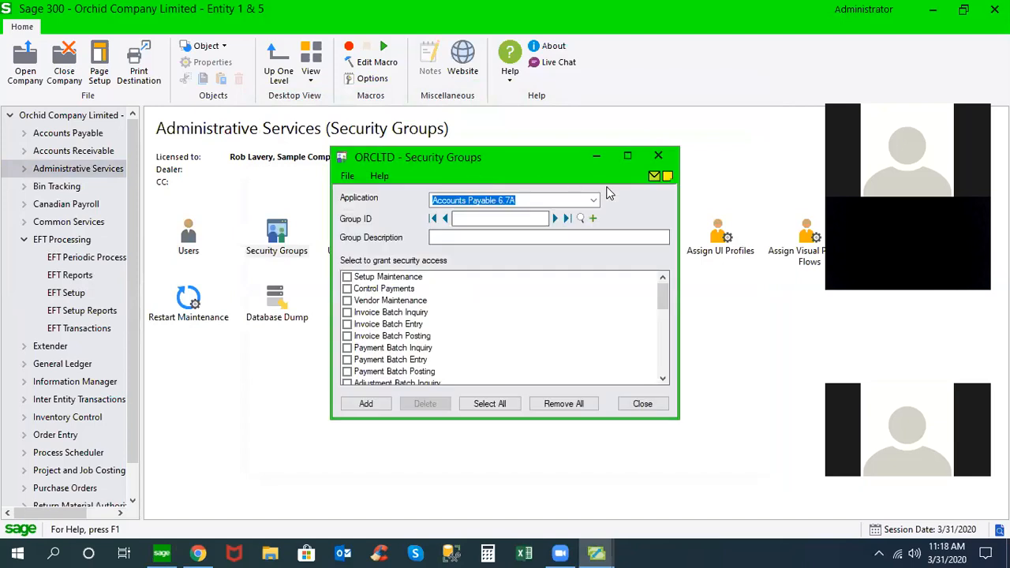
pyautogui.click(593, 199)
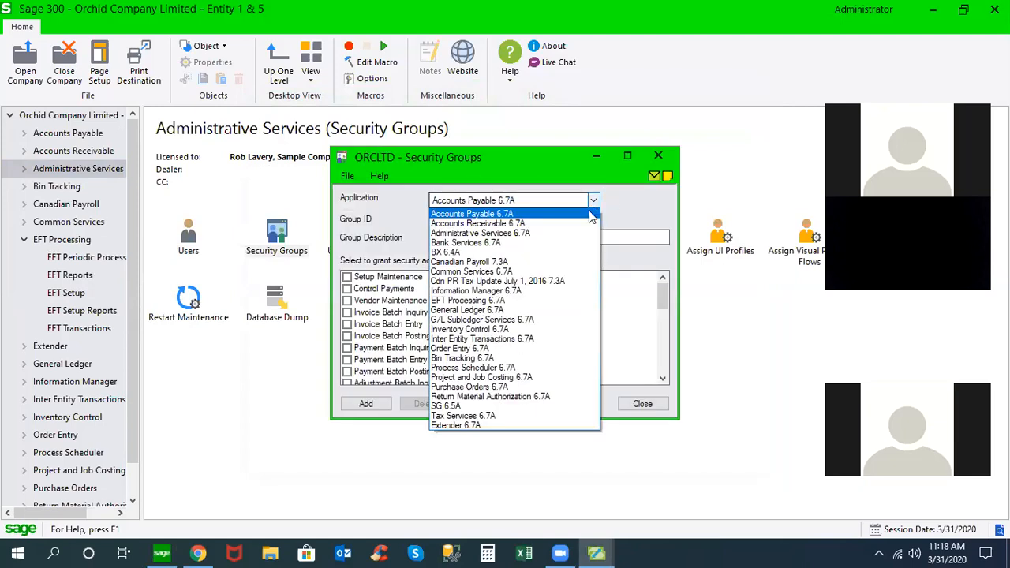
pyautogui.click(467, 299)
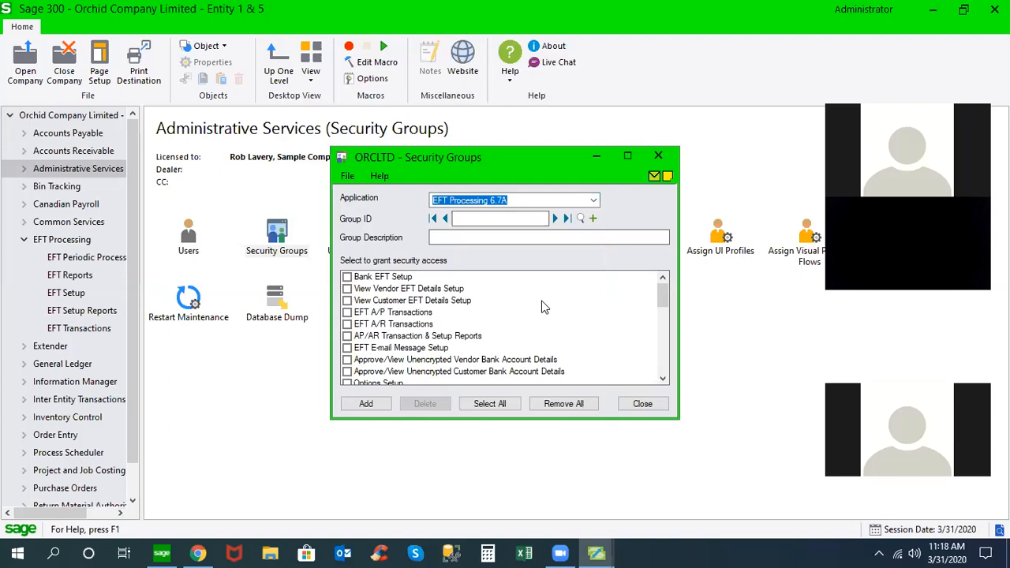
pyautogui.click(627, 155)
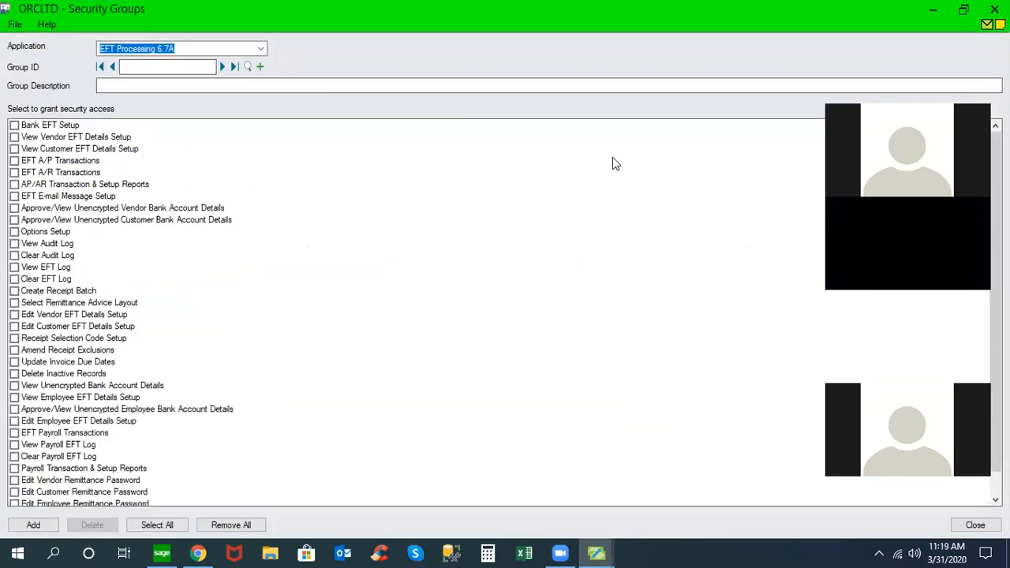
pyautogui.moveTo(166, 325)
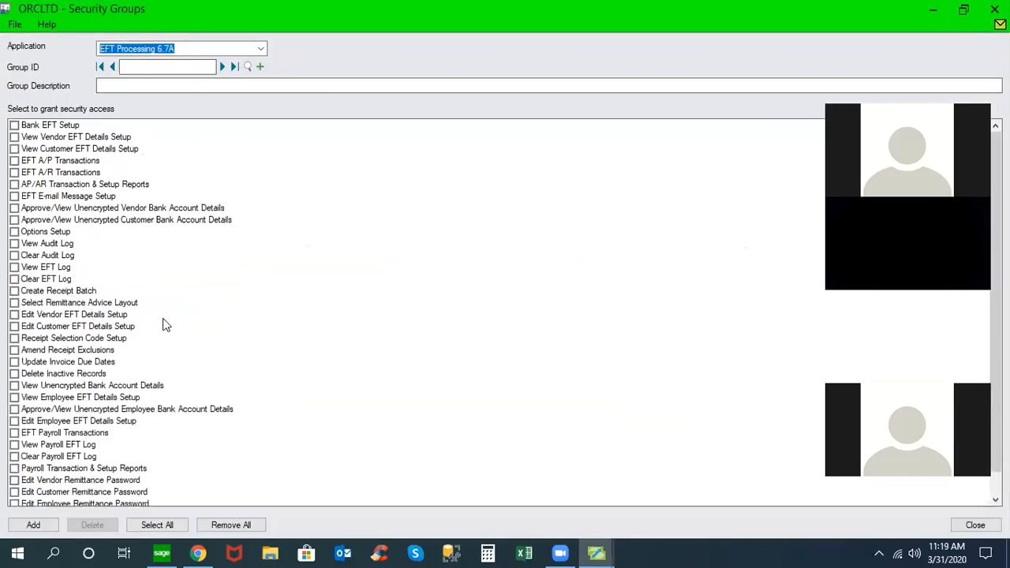
pyautogui.moveTo(158, 317)
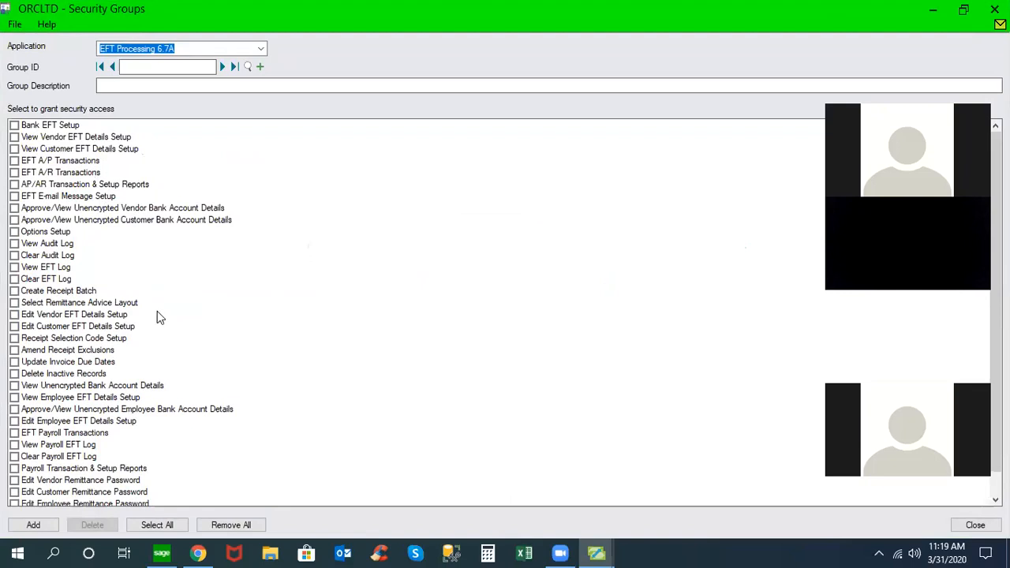
pyautogui.moveTo(113, 251)
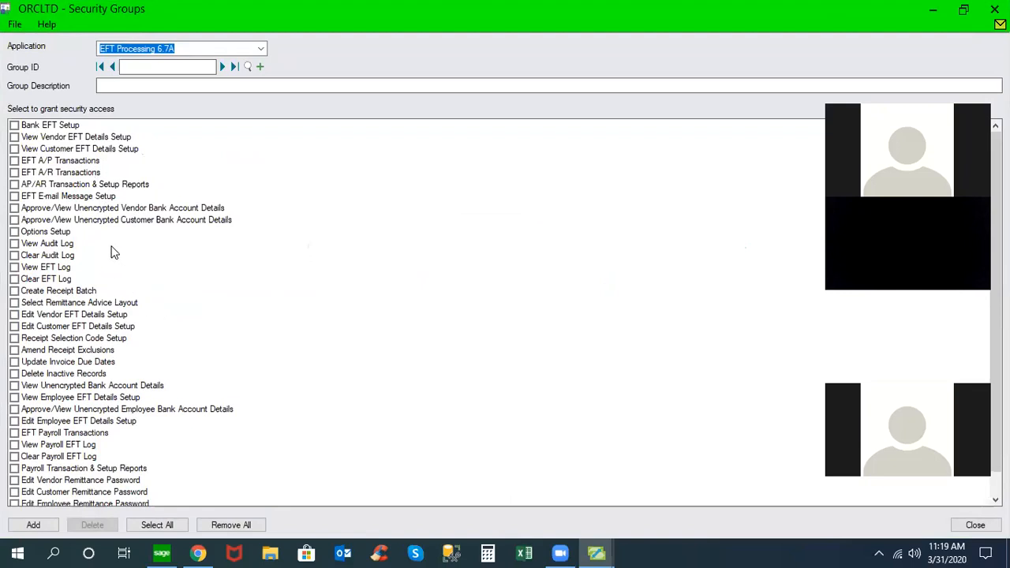
pyautogui.moveTo(46, 180)
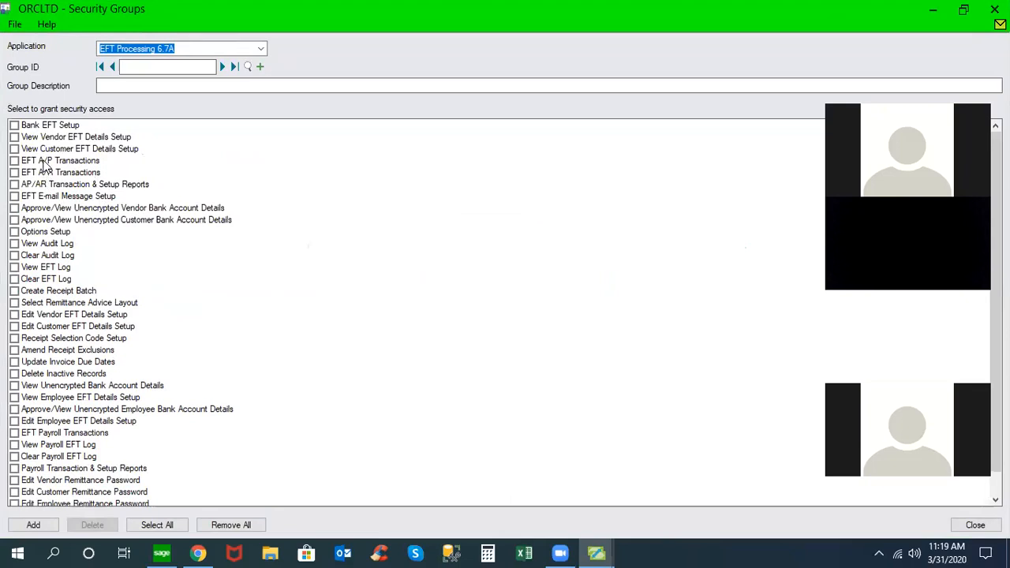
pyautogui.moveTo(35, 280)
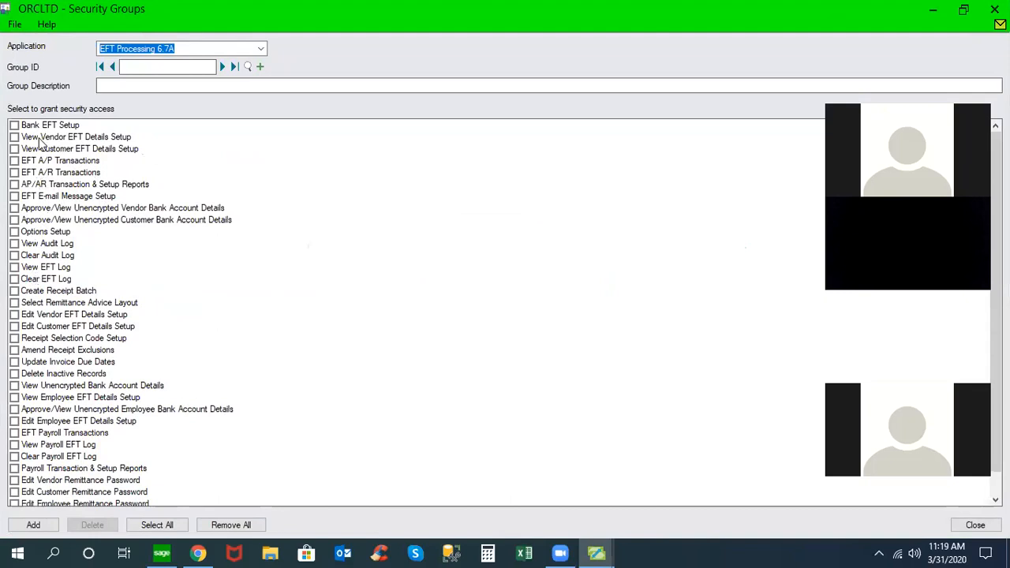
pyautogui.moveTo(93, 152)
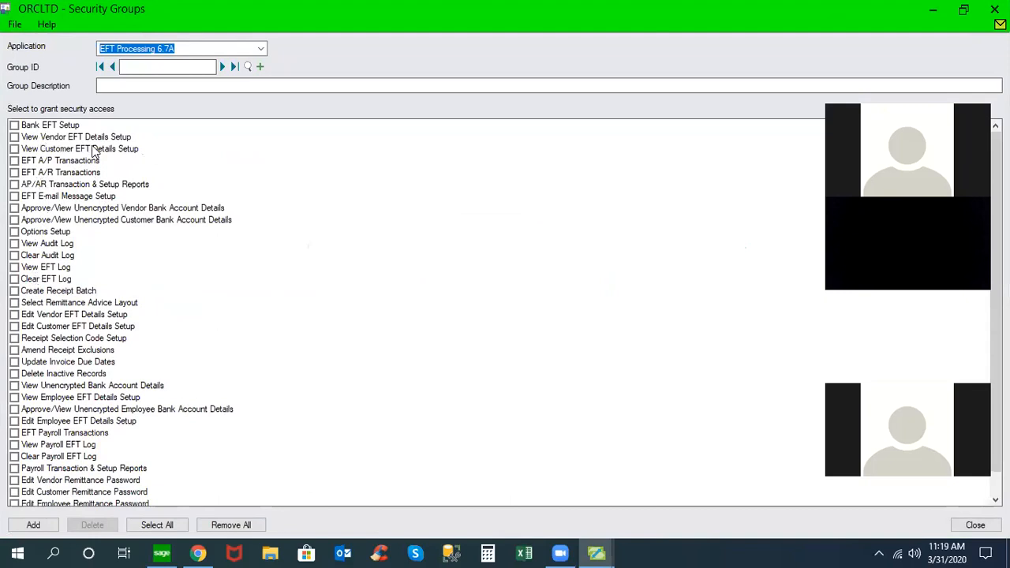
pyautogui.moveTo(90, 275)
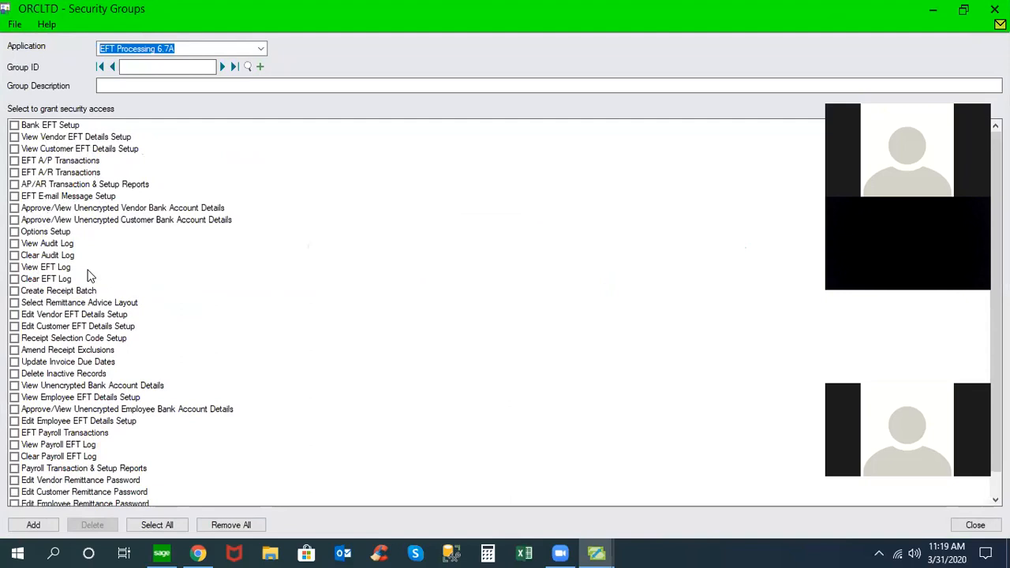
pyautogui.moveTo(801, 512)
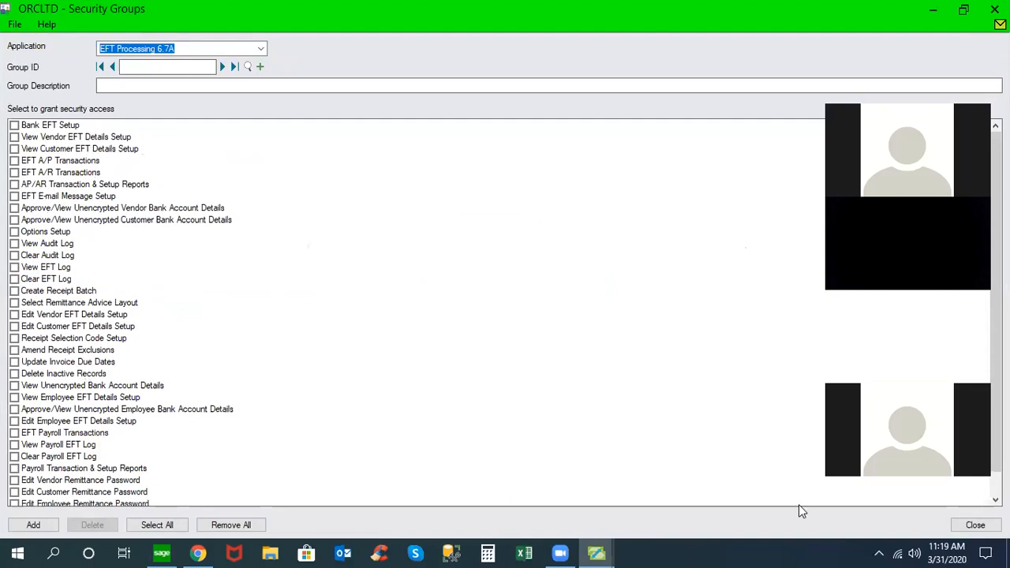
pyautogui.click(974, 524)
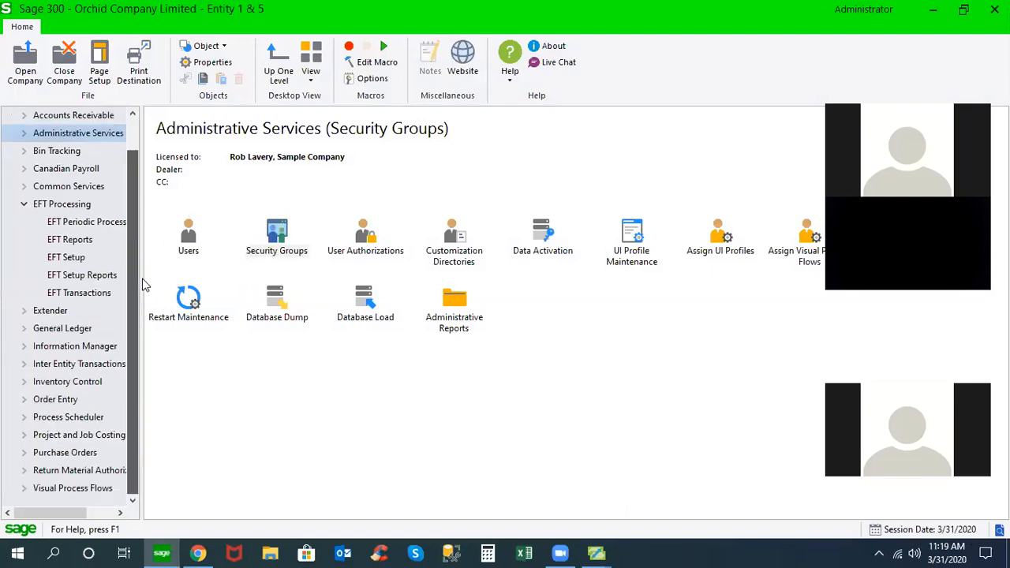
pyautogui.moveTo(86, 229)
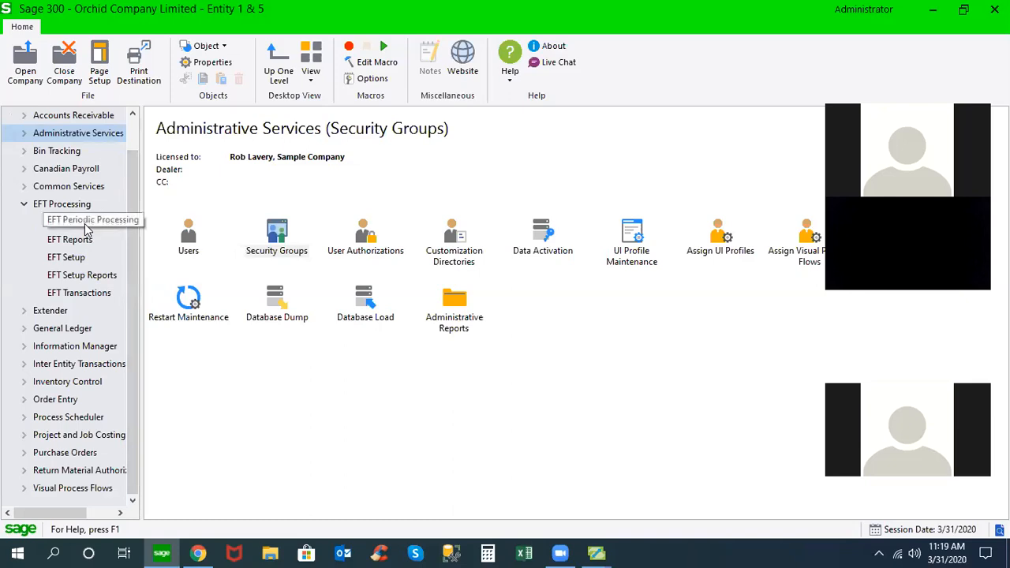
# Step: Review and close the completed EFT logs, then select View/Clear EFT Audit Log
pyautogui.click(86, 220)
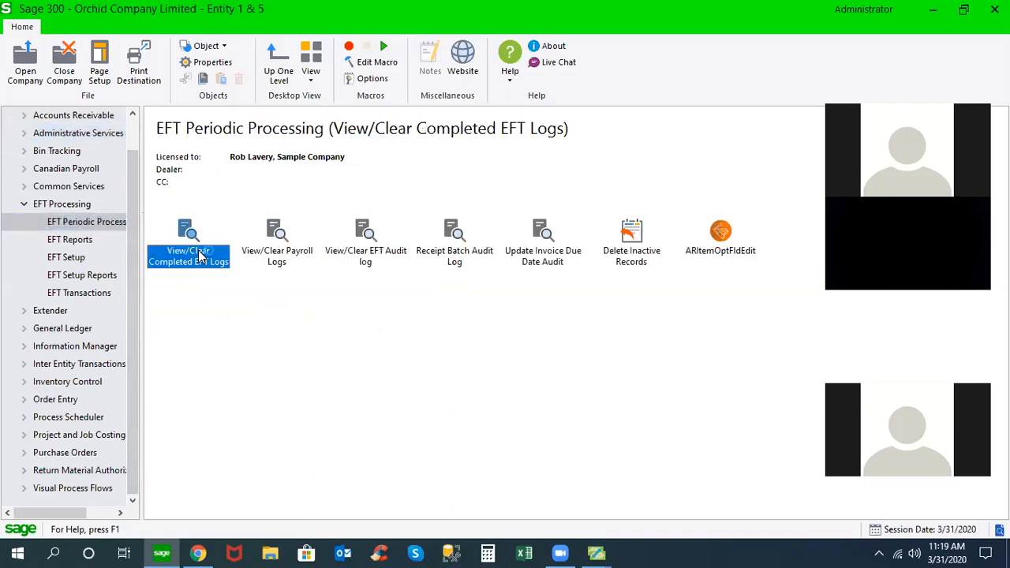
pyautogui.doubleClick(188, 237)
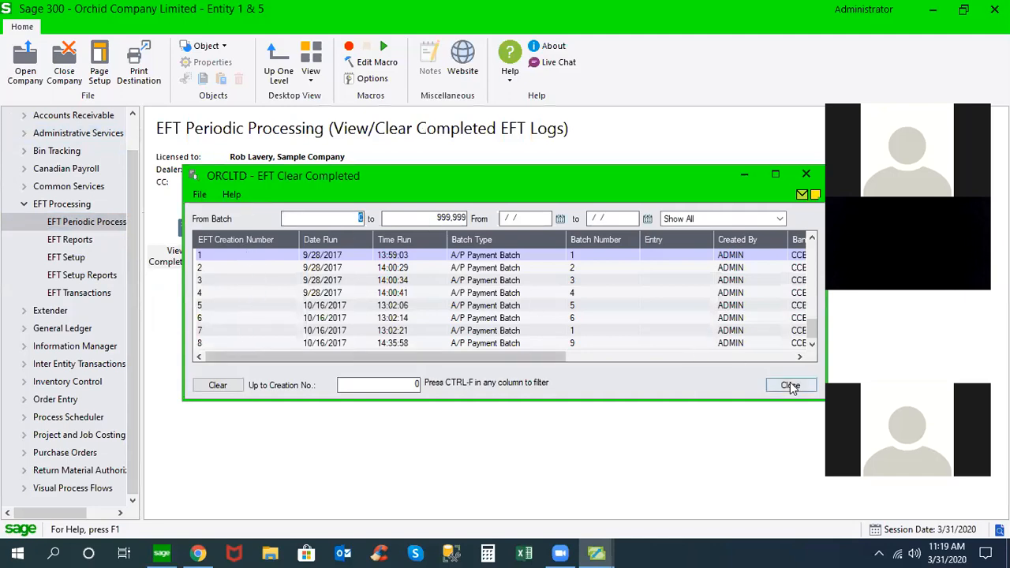
pyautogui.click(790, 385)
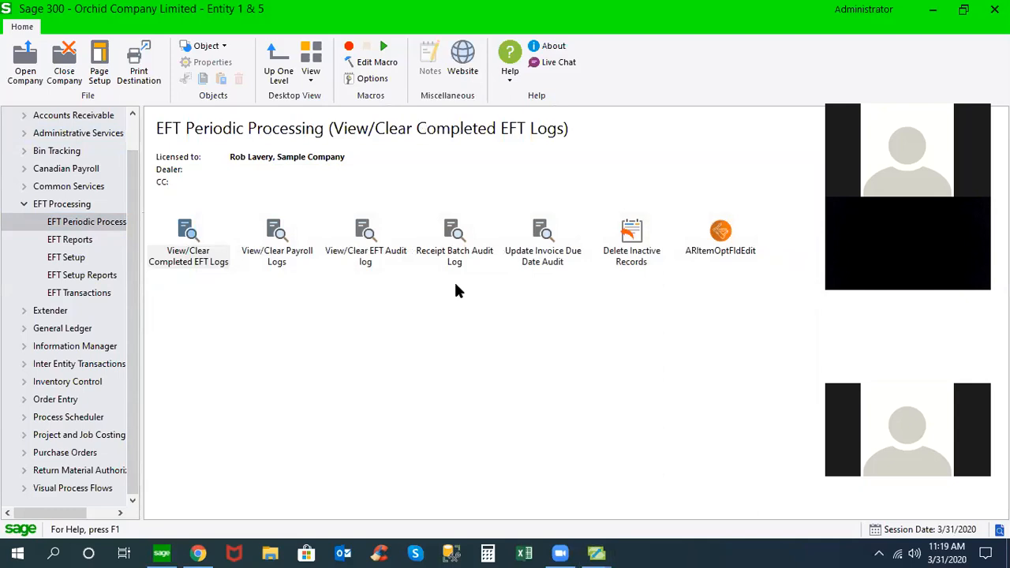
pyautogui.click(365, 237)
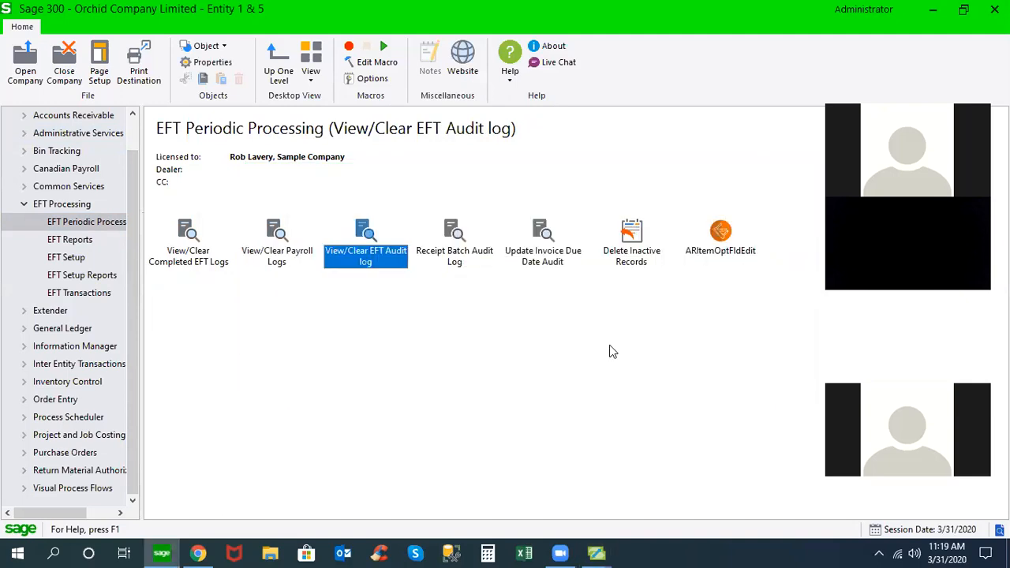
pyautogui.moveTo(89, 247)
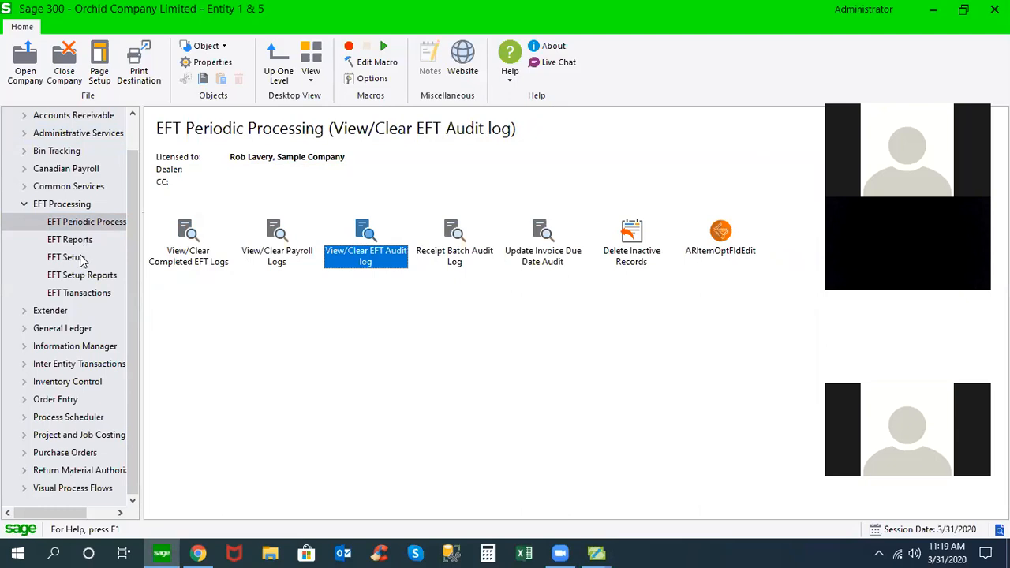
# Step: Review the EFT Options Primary Bank and A/P tabs, then close without saving
pyautogui.click(66, 257)
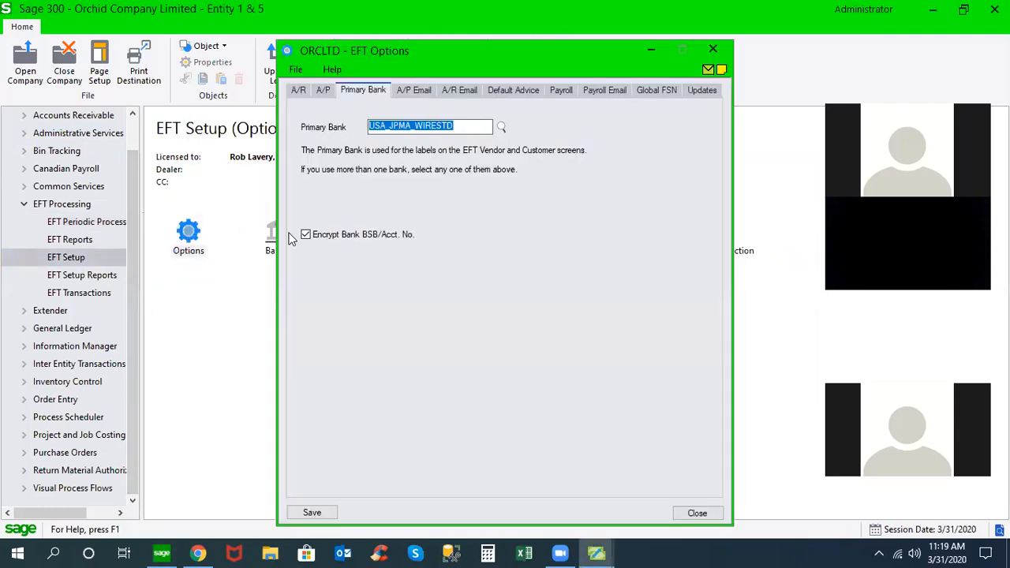
pyautogui.moveTo(375, 249)
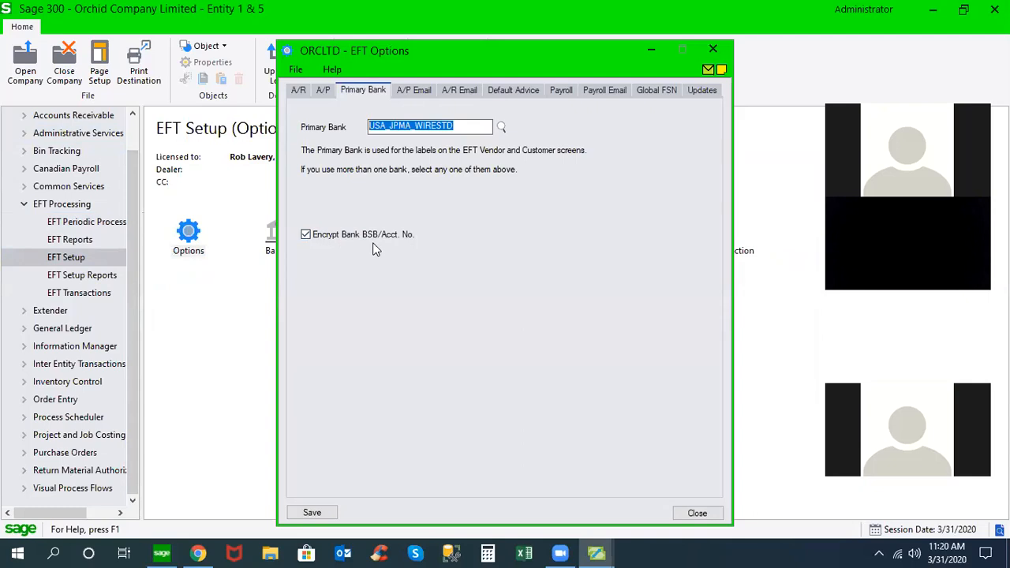
pyautogui.click(322, 90)
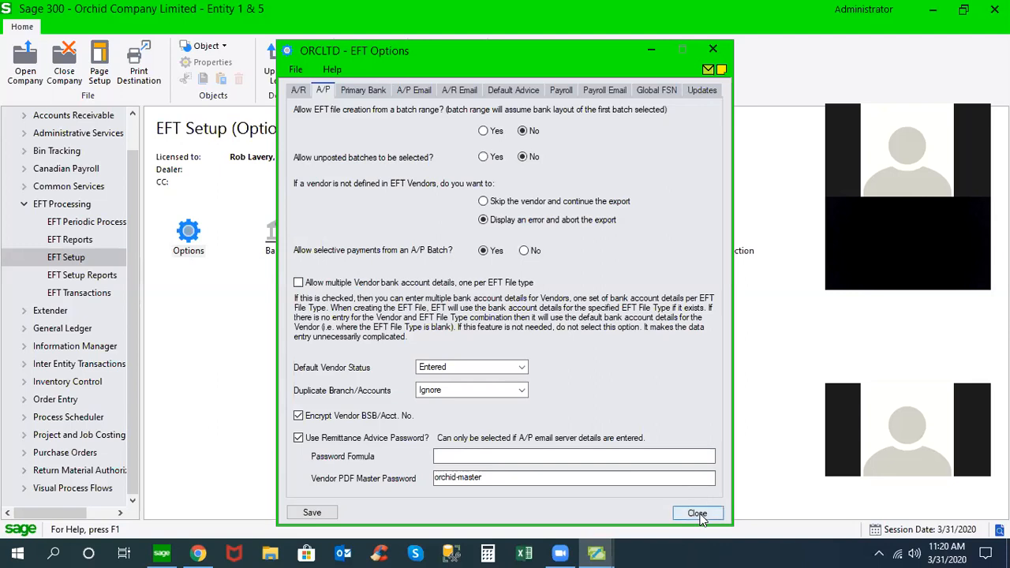
pyautogui.click(696, 512)
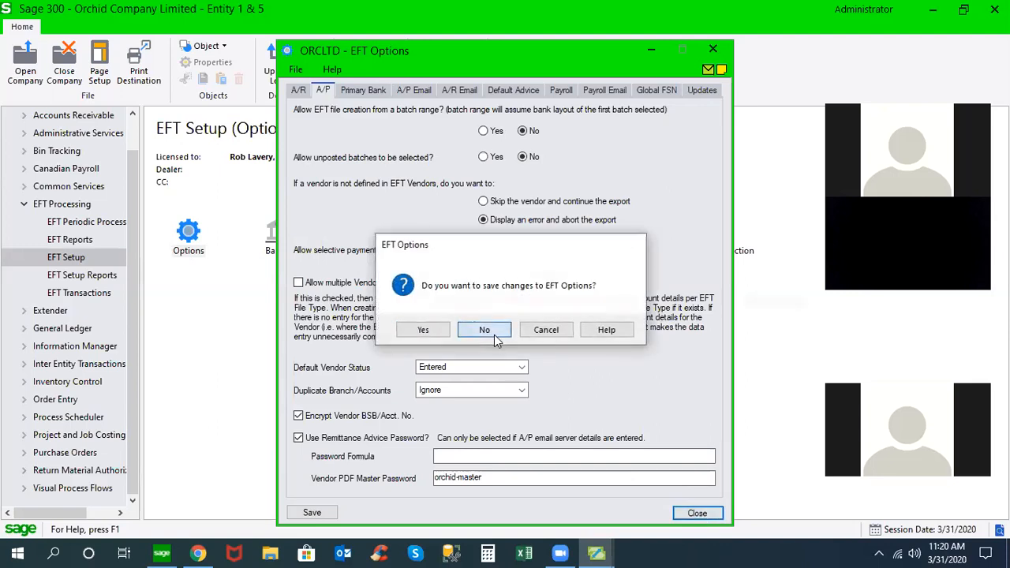
pyautogui.click(483, 329)
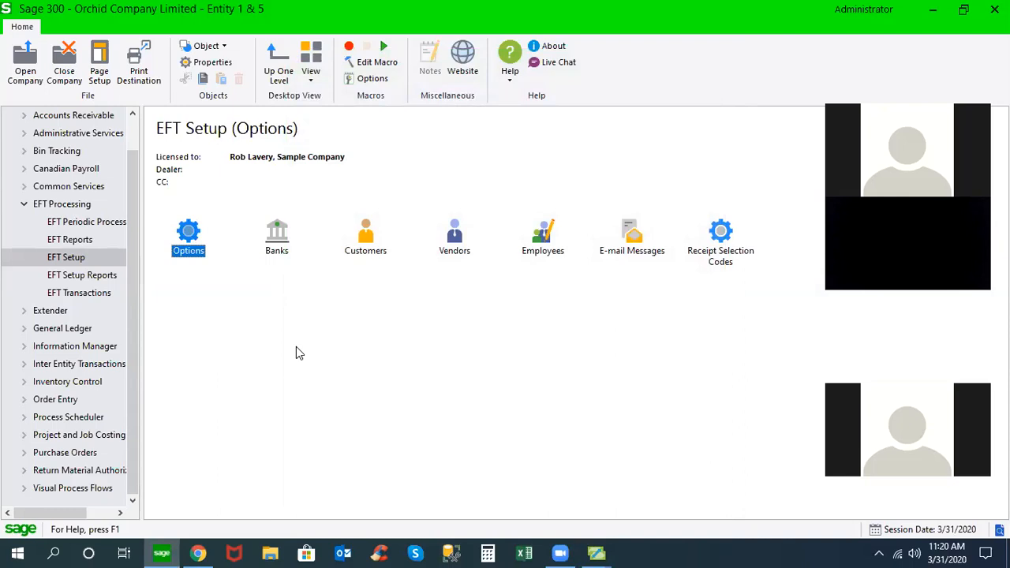
pyautogui.moveTo(146, 314)
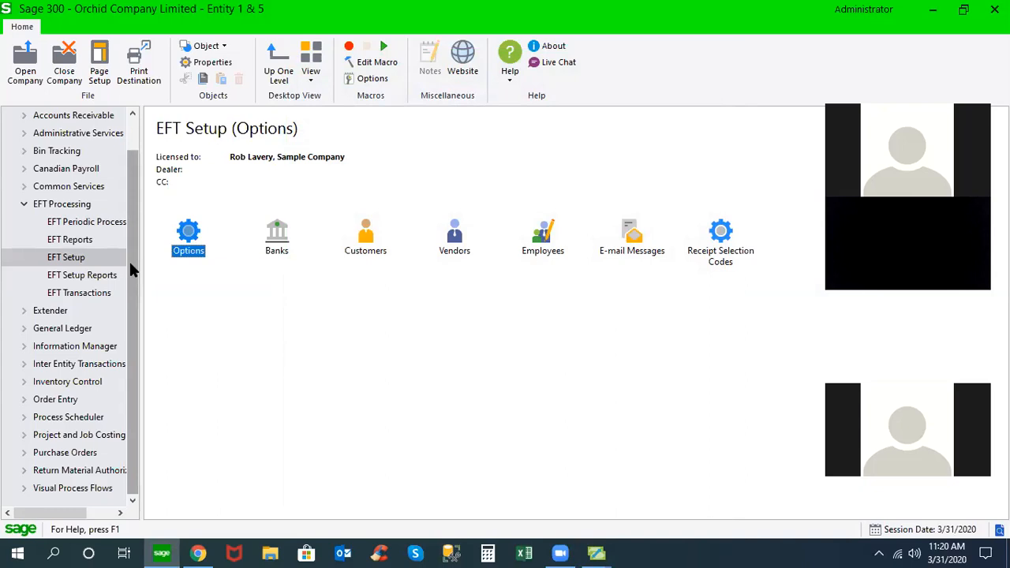
pyautogui.moveTo(130, 241)
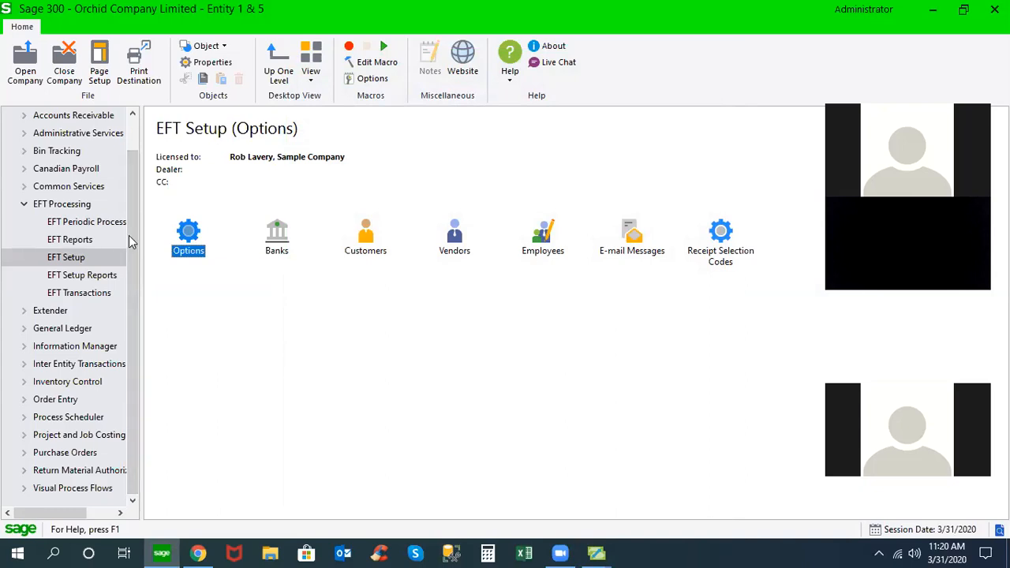
pyautogui.moveTo(118, 290)
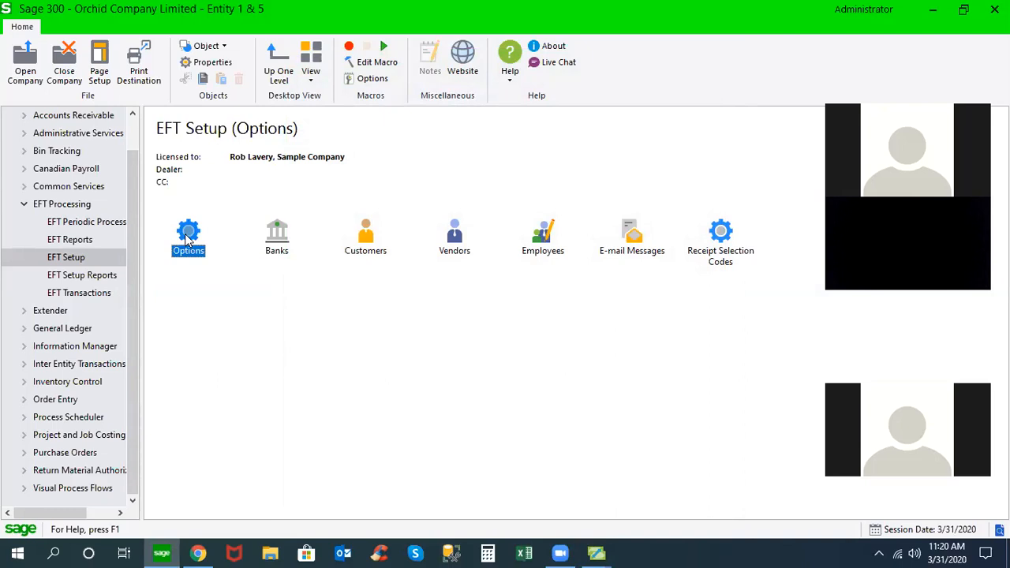
# Step: Show the Extender Workflow group with its Workflow Console task
pyautogui.click(49, 310)
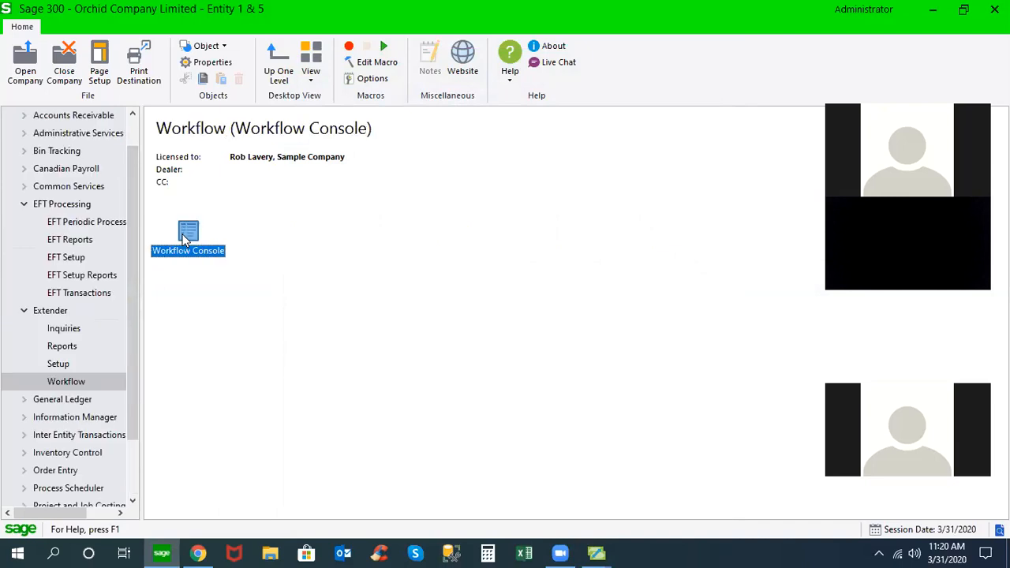
pyautogui.doubleClick(188, 234)
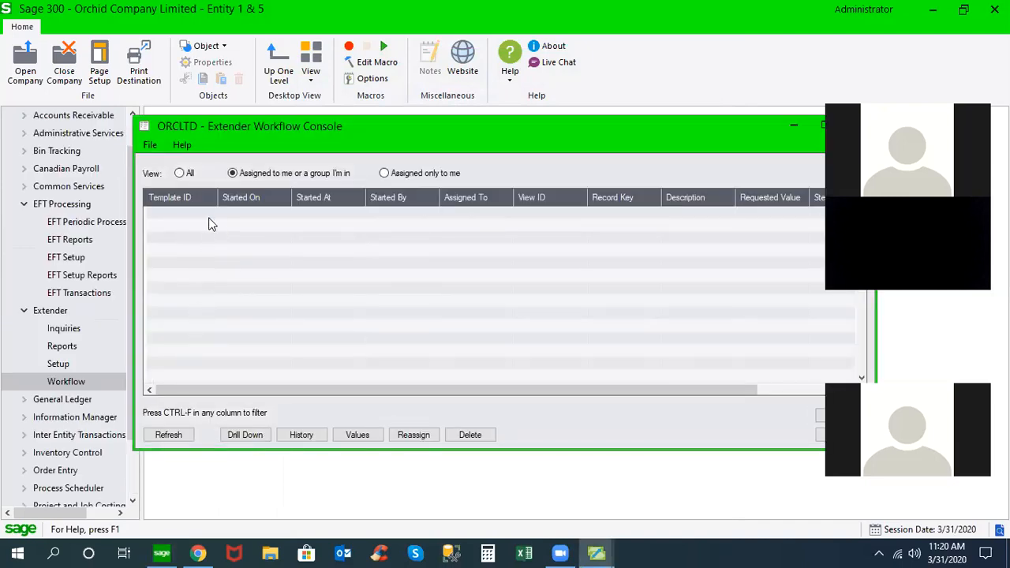
pyautogui.moveTo(674, 146)
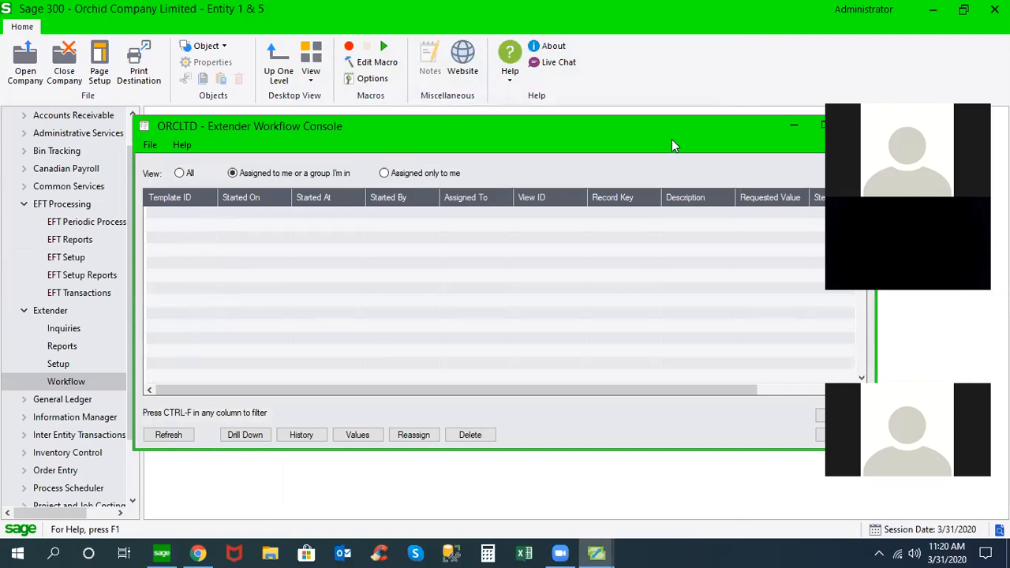
pyautogui.click(179, 173)
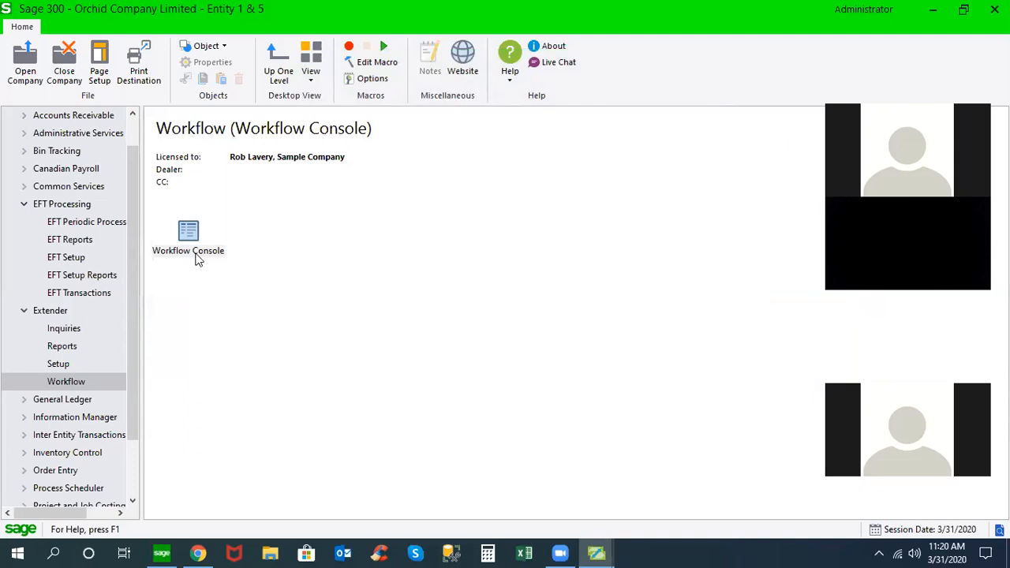
pyautogui.moveTo(113, 317)
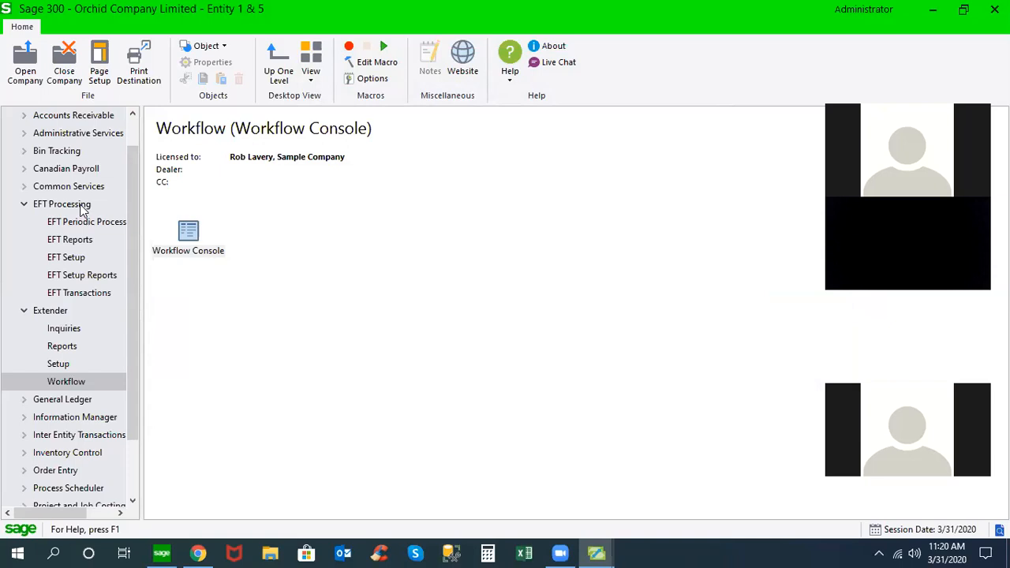
pyautogui.moveTo(79, 215)
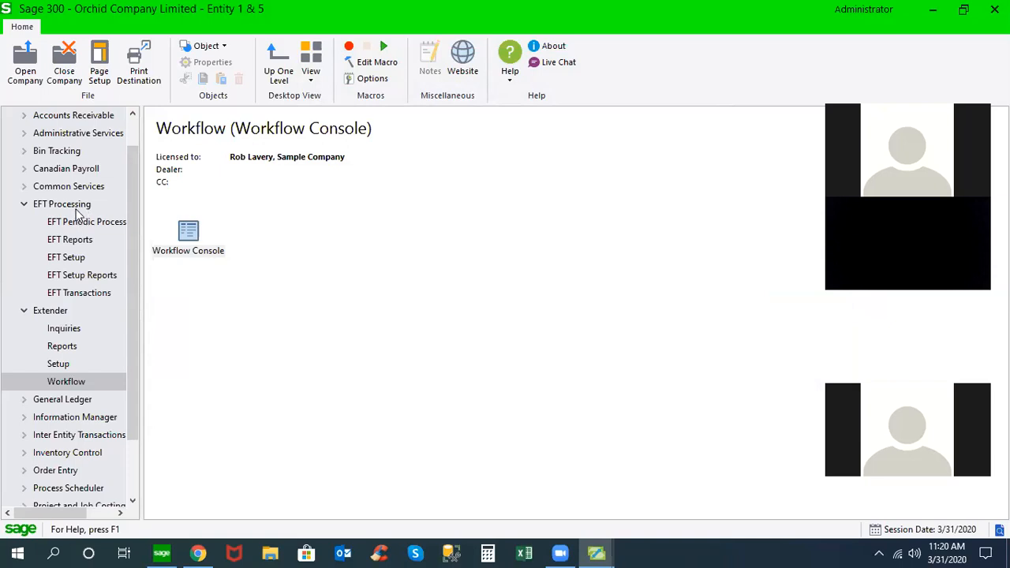
# Step: Show the EFT Processing module's top-level task folders
pyautogui.click(62, 204)
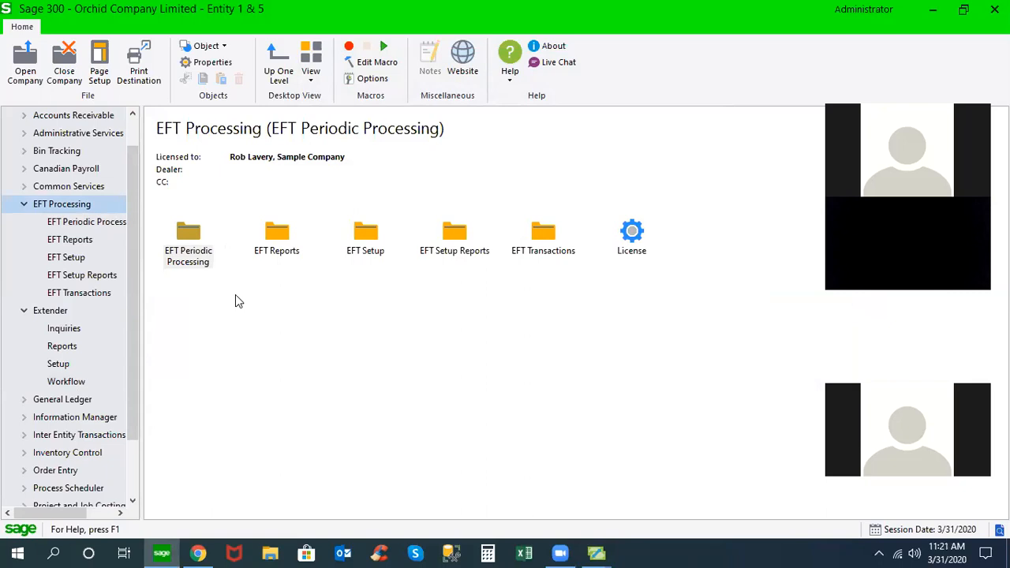
pyautogui.moveTo(90, 290)
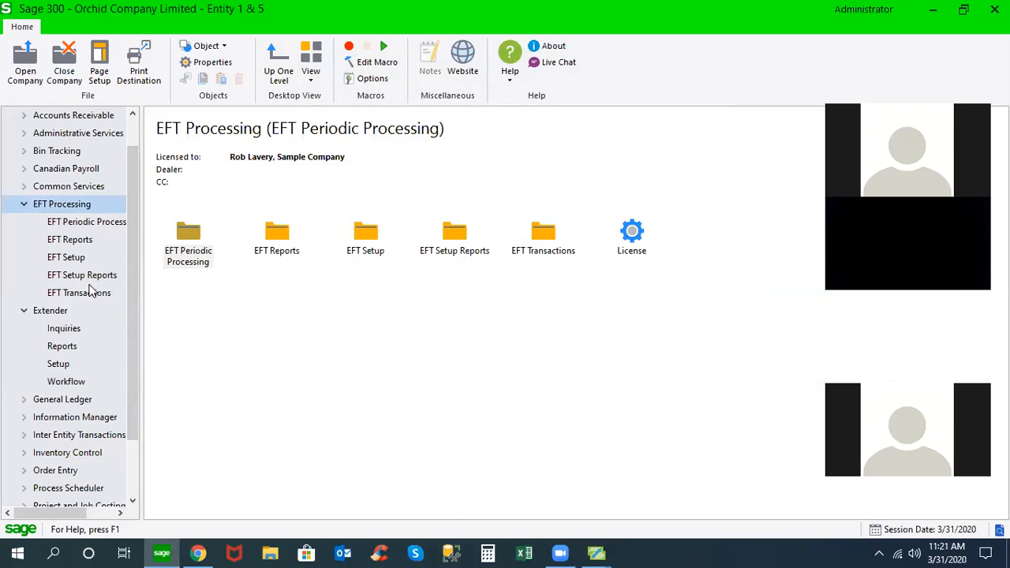